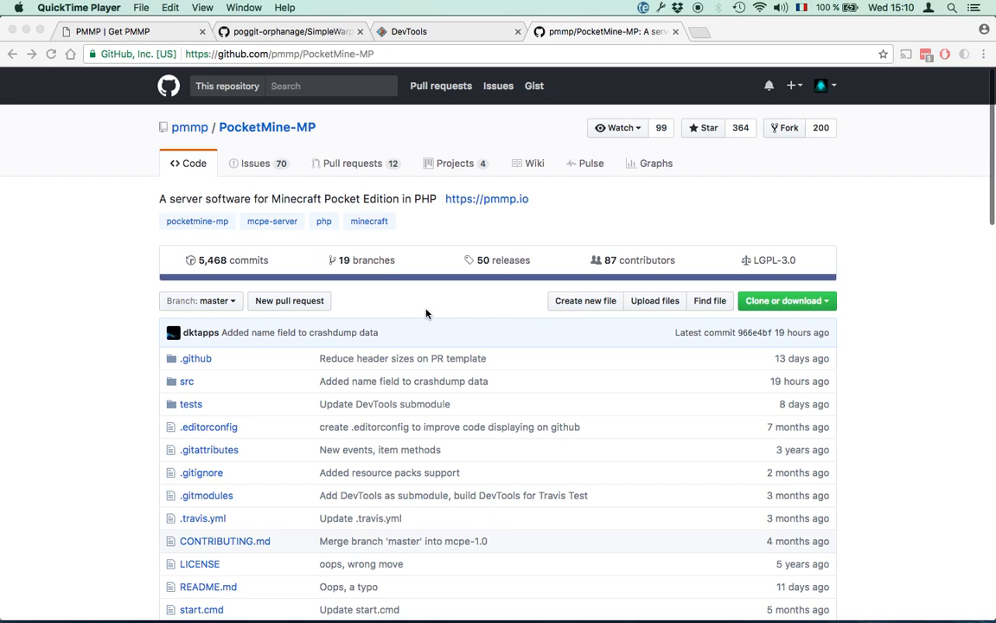
mouse_move(270, 138)
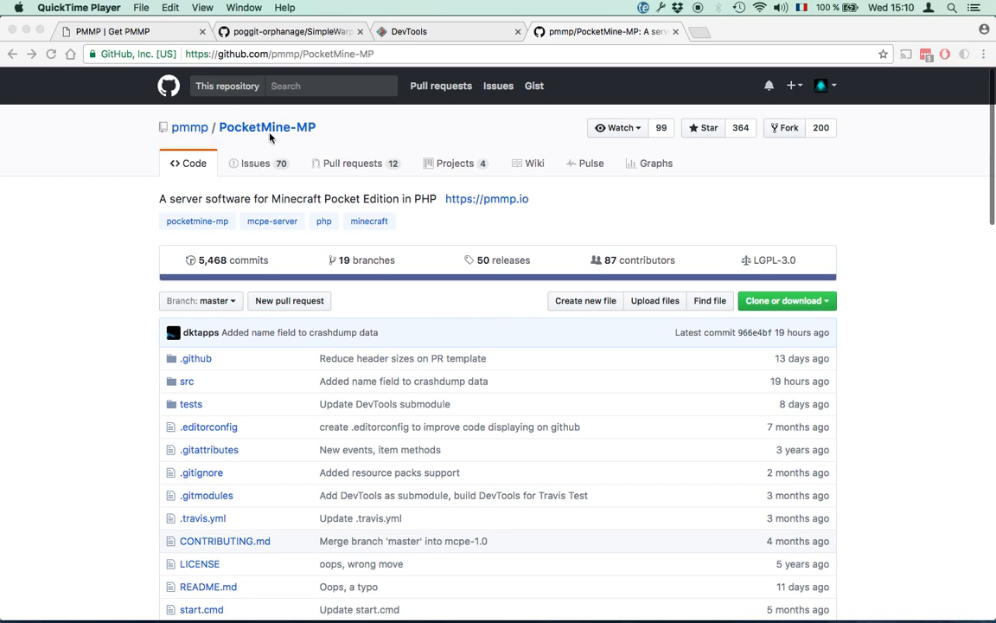
mouse_move(303, 153)
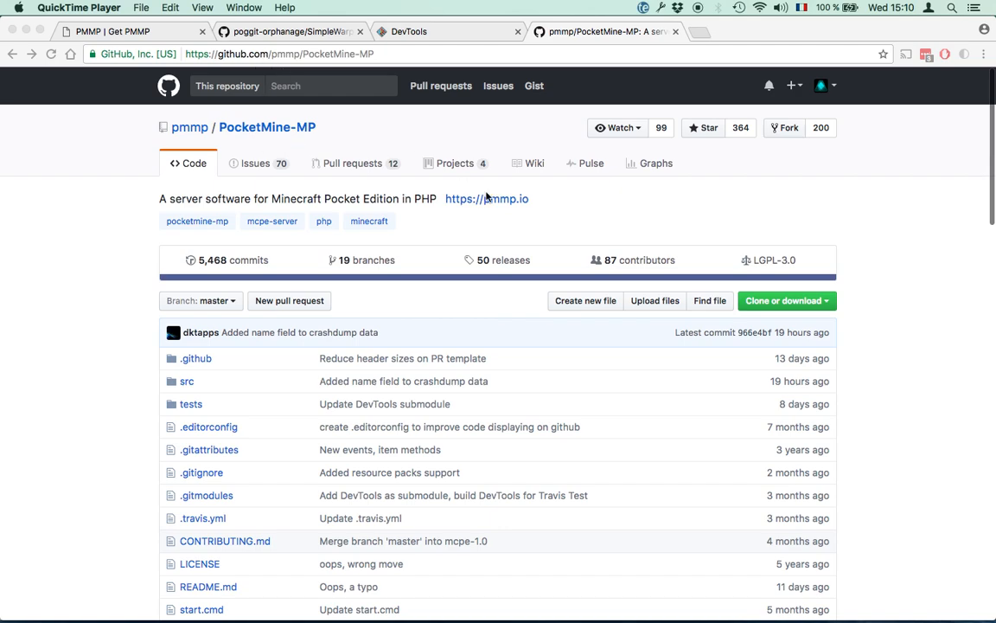
mouse_move(822, 301)
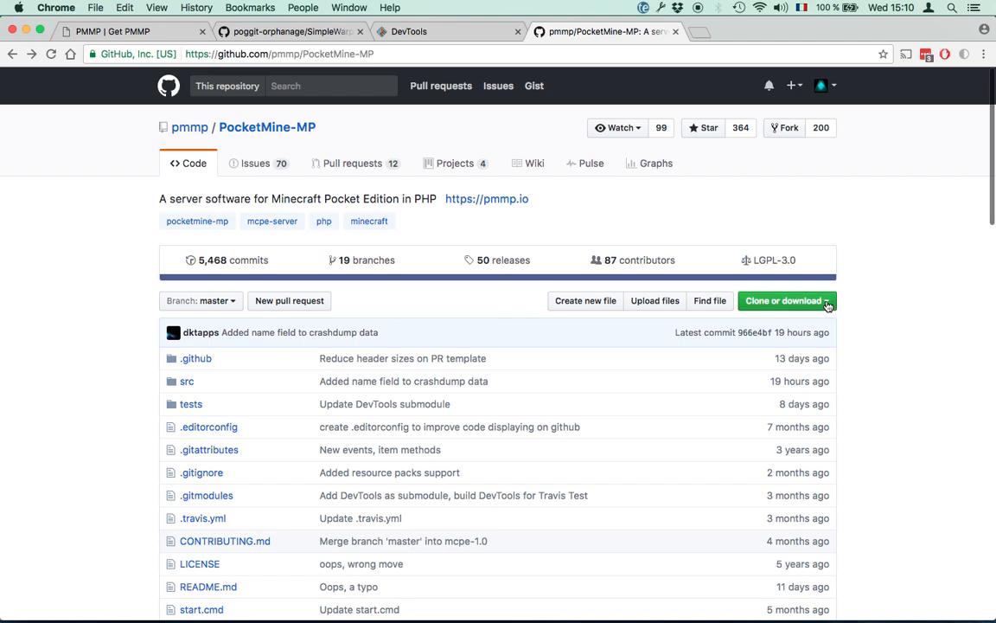
click(786, 300)
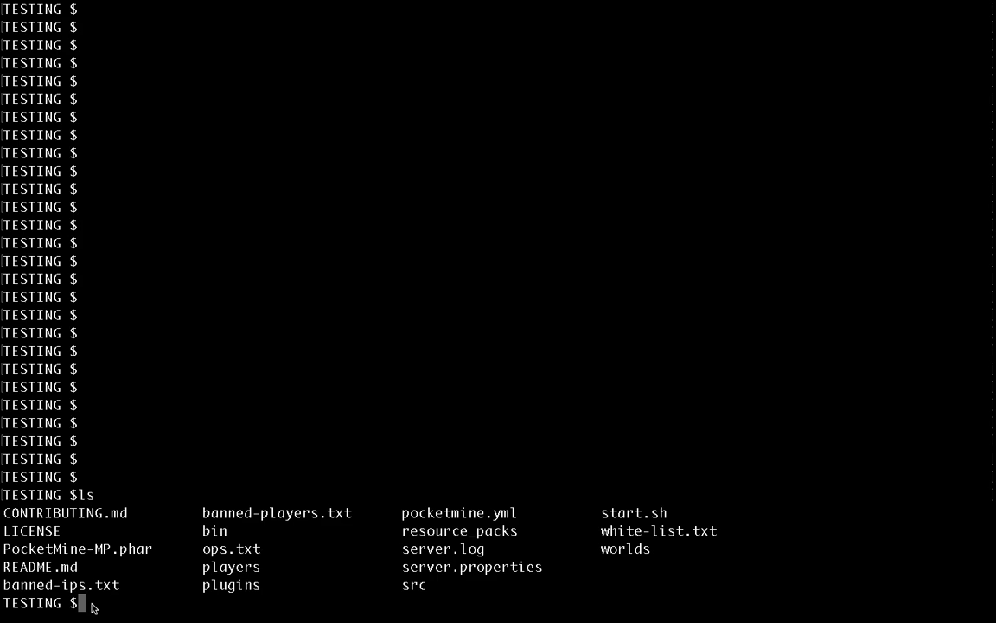
text(https://github.com/pmmp/PocketMine-MP.git)
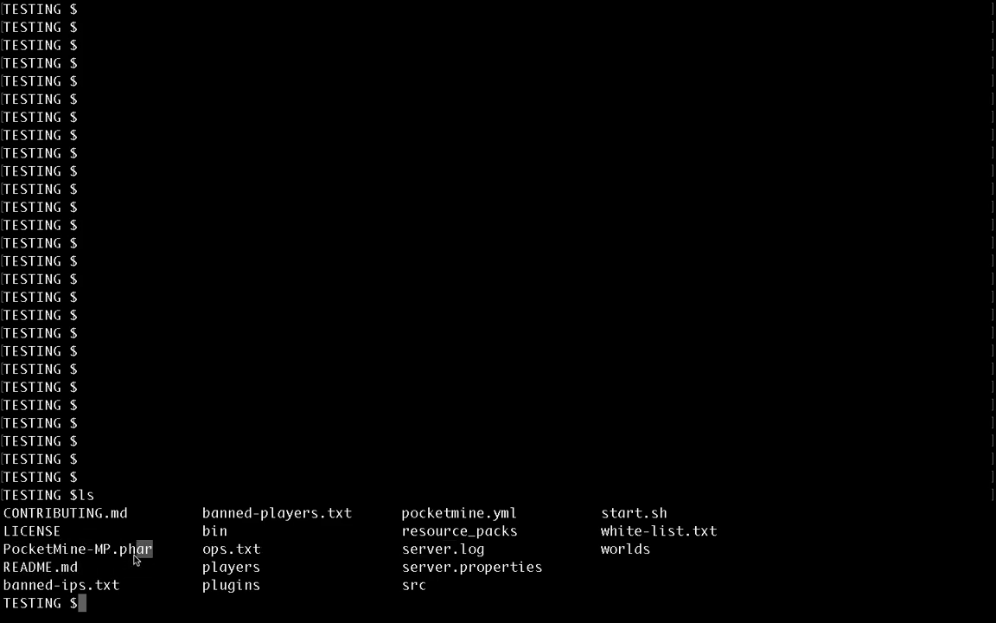
mouse_move(98, 612)
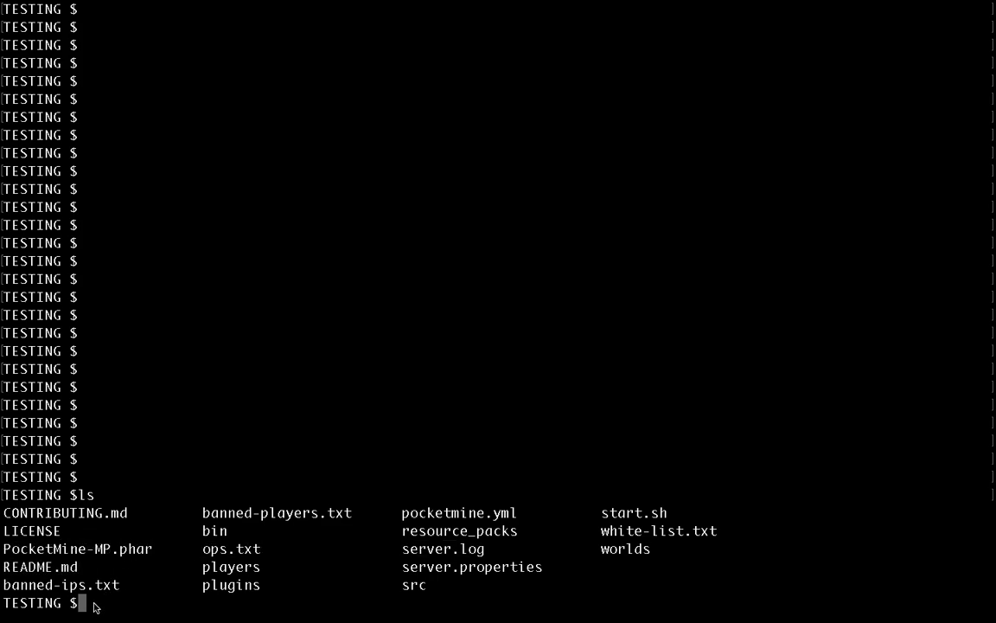
text(git clpn)
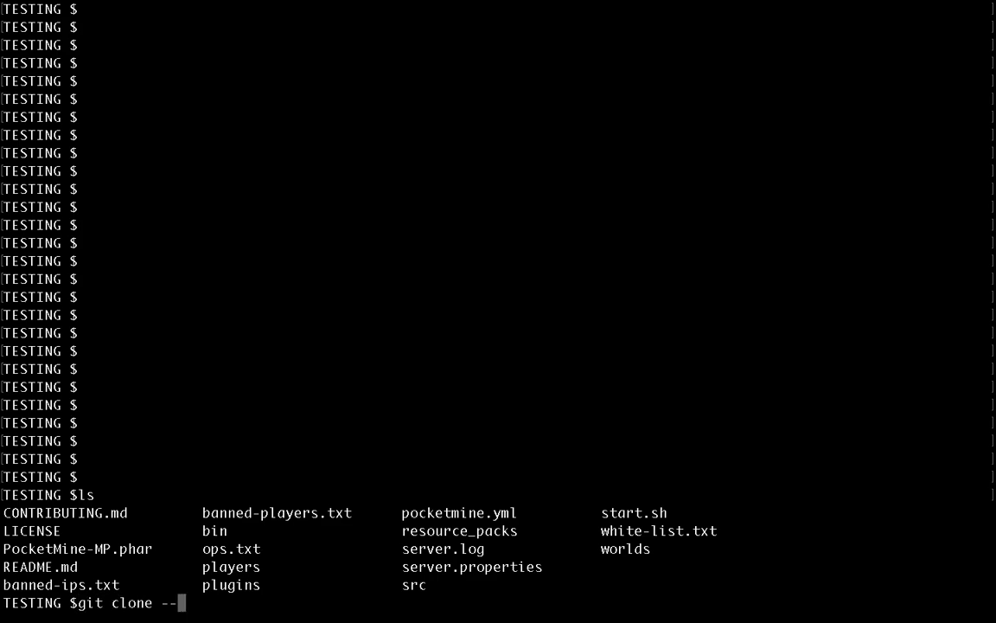
text(recursive)
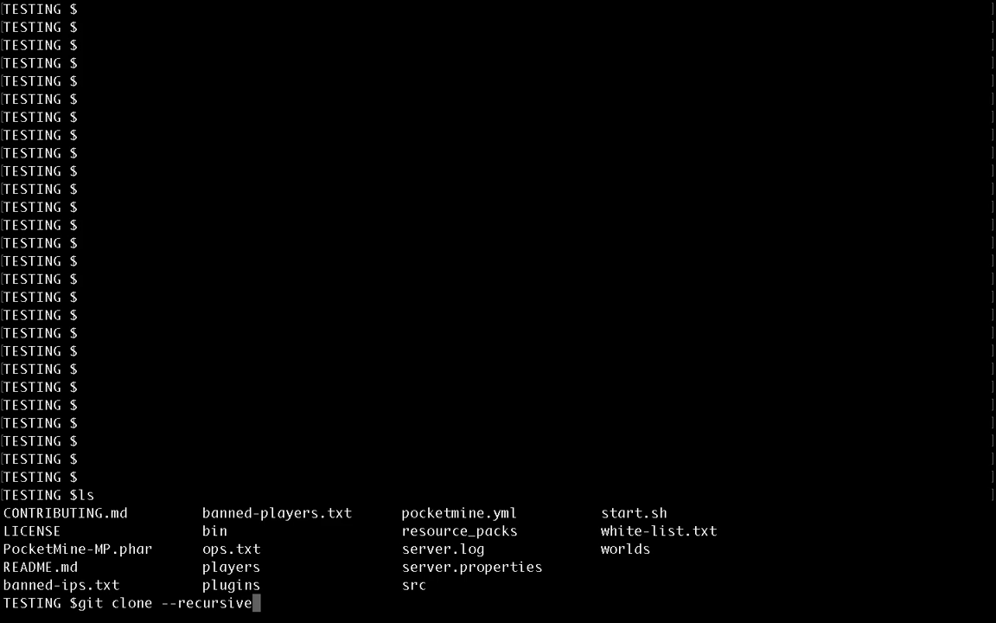
text(https://github.com/pmmp/PocketMine-MP.git)
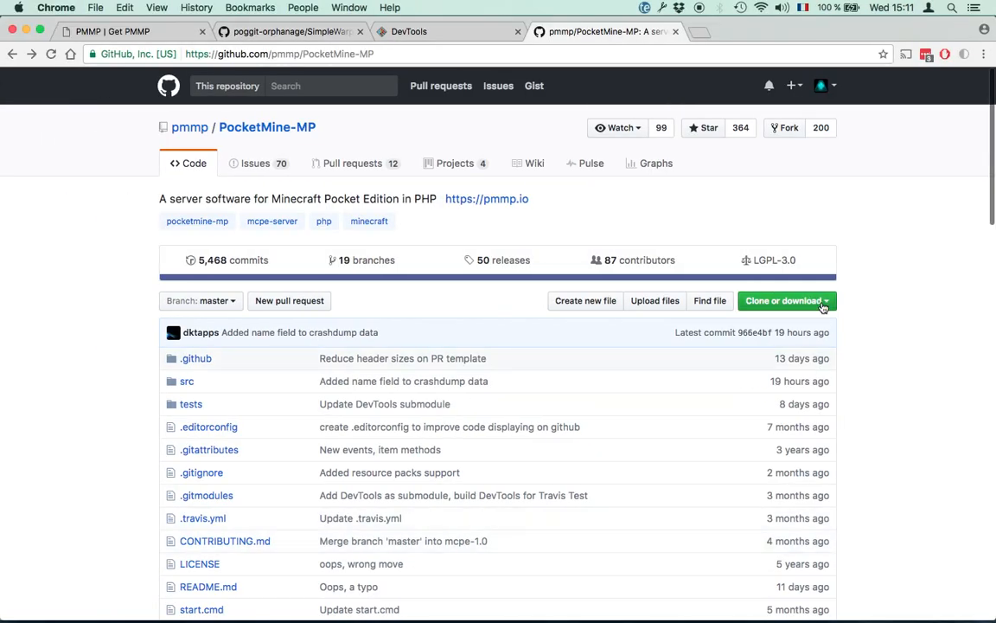
click(784, 300)
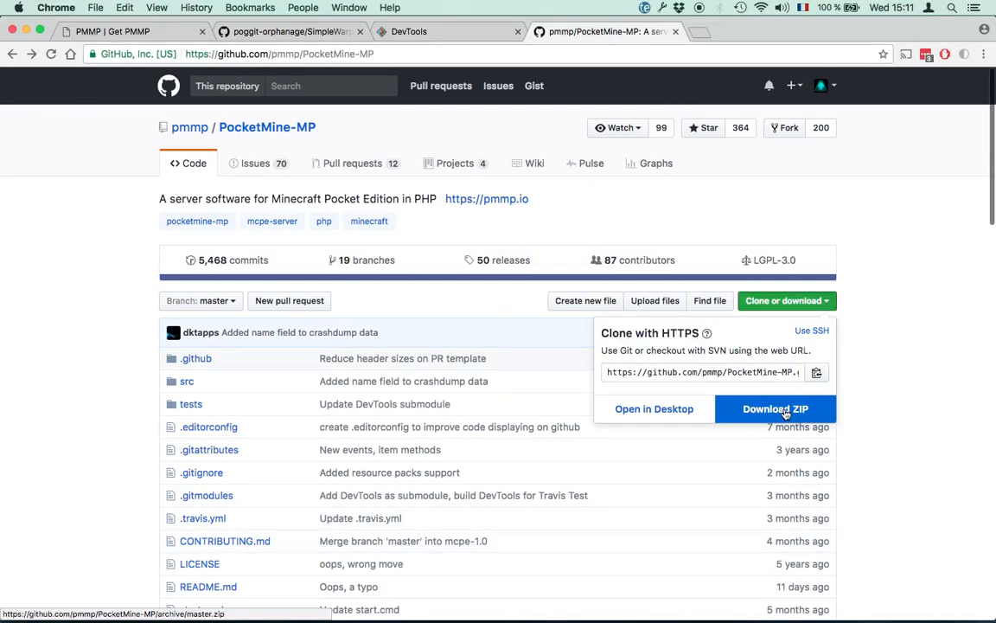
mouse_move(88, 441)
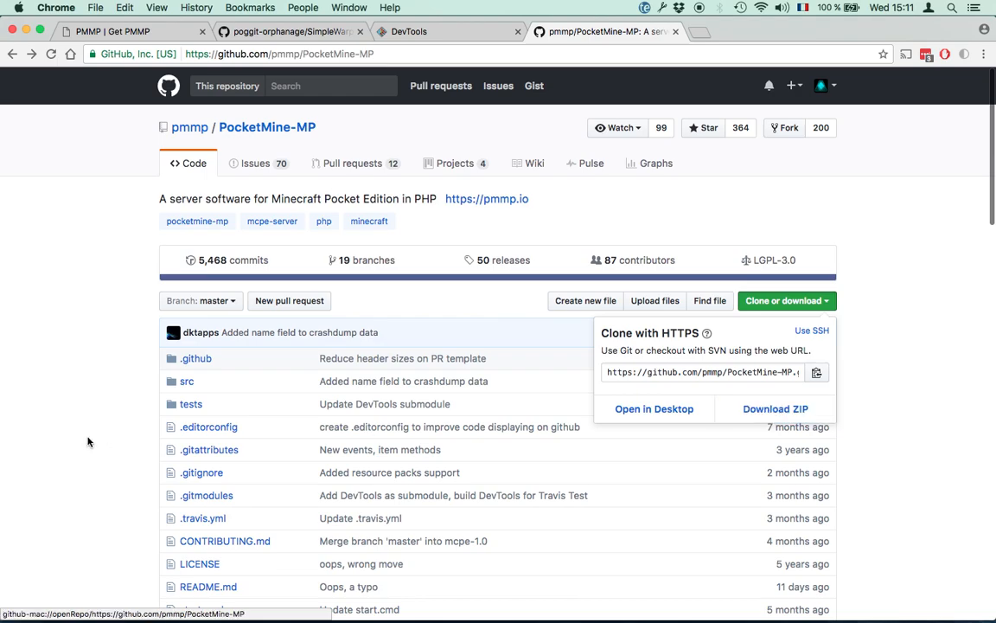
click(187, 381)
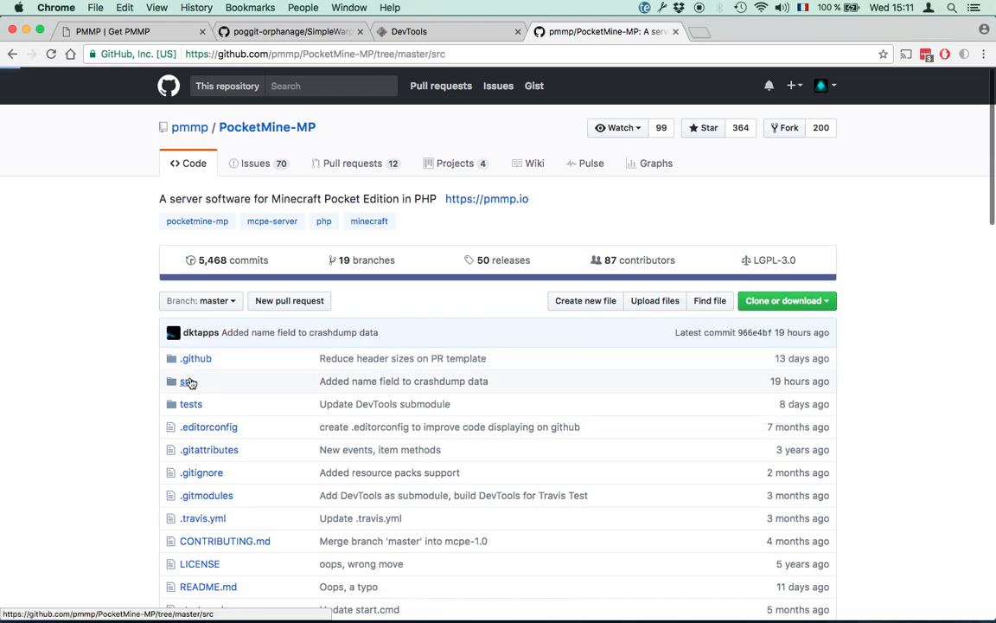
click(185, 382)
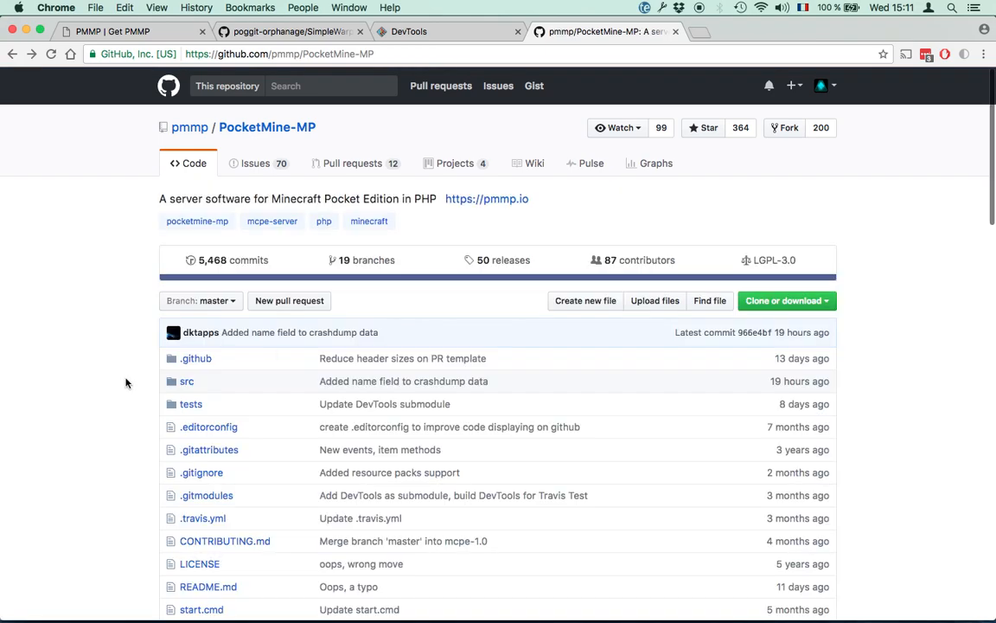
click(786, 300)
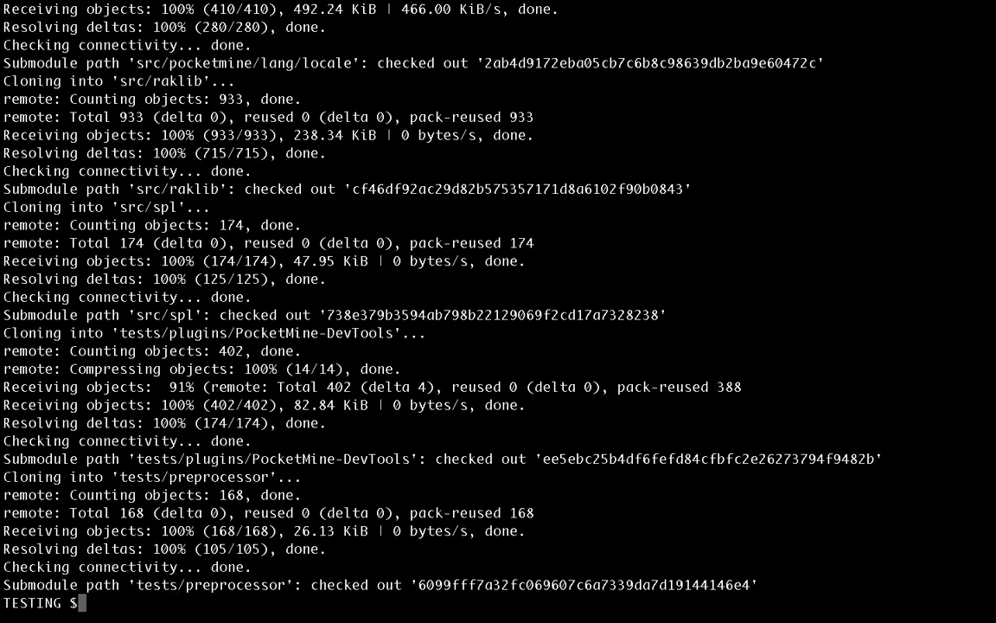
List files with ls -al, cd into PocketMine-MP and show its git log
text(ls -al)
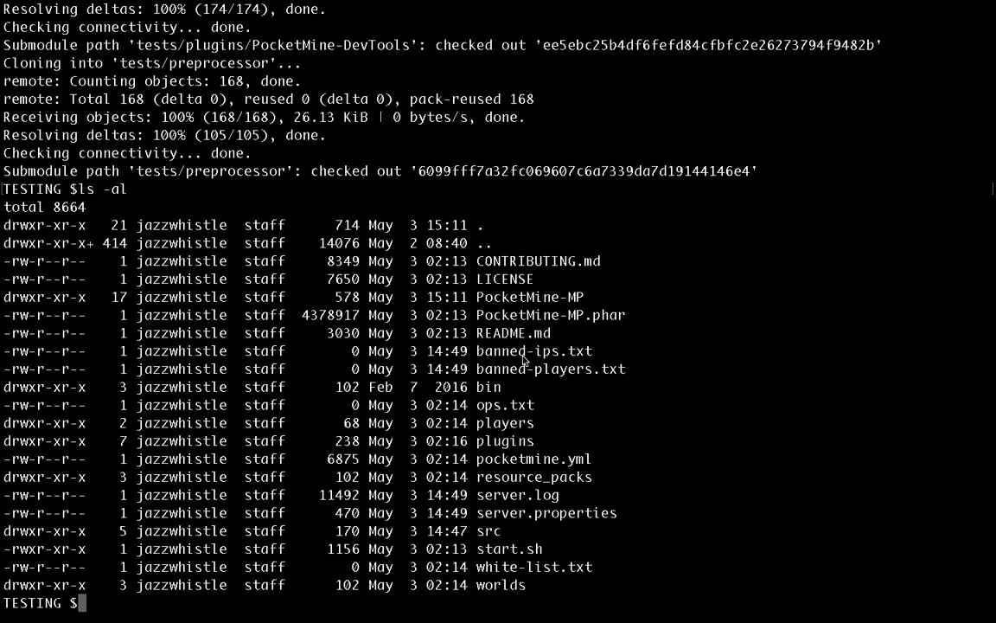
double_click(529, 297)
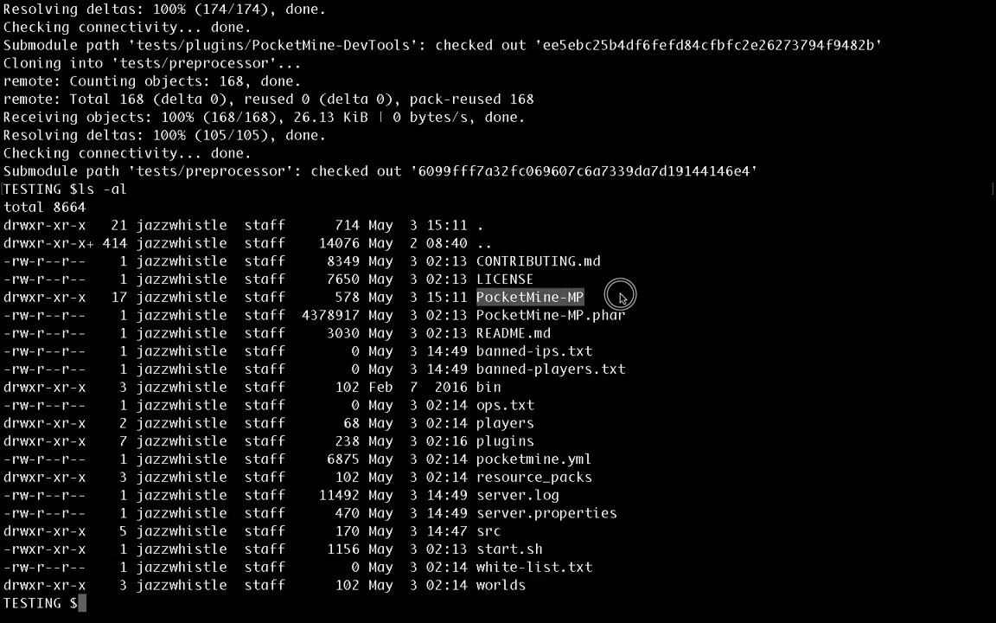
mouse_move(588, 307)
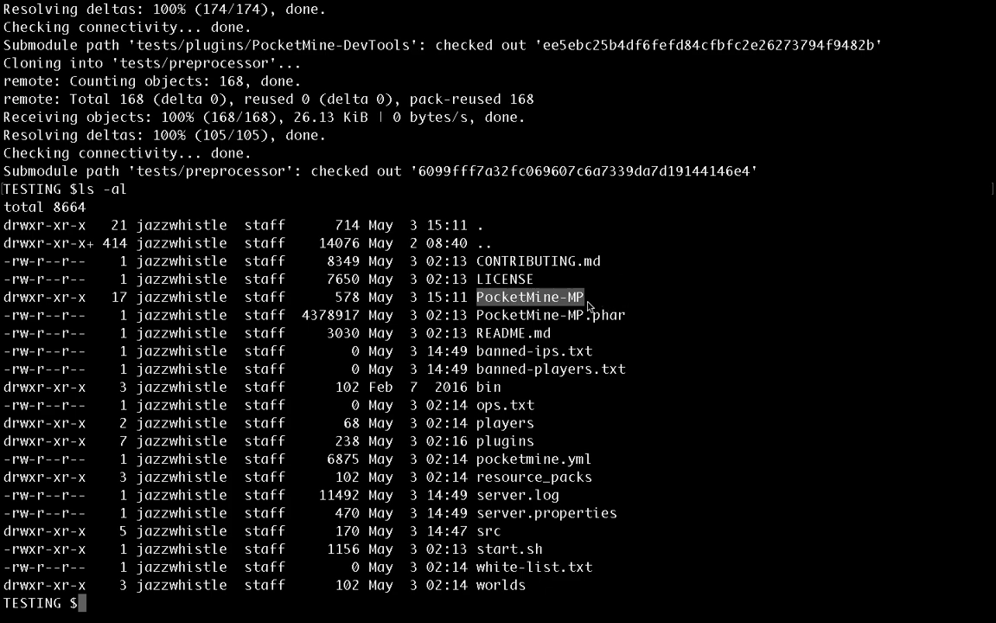
mouse_move(104, 609)
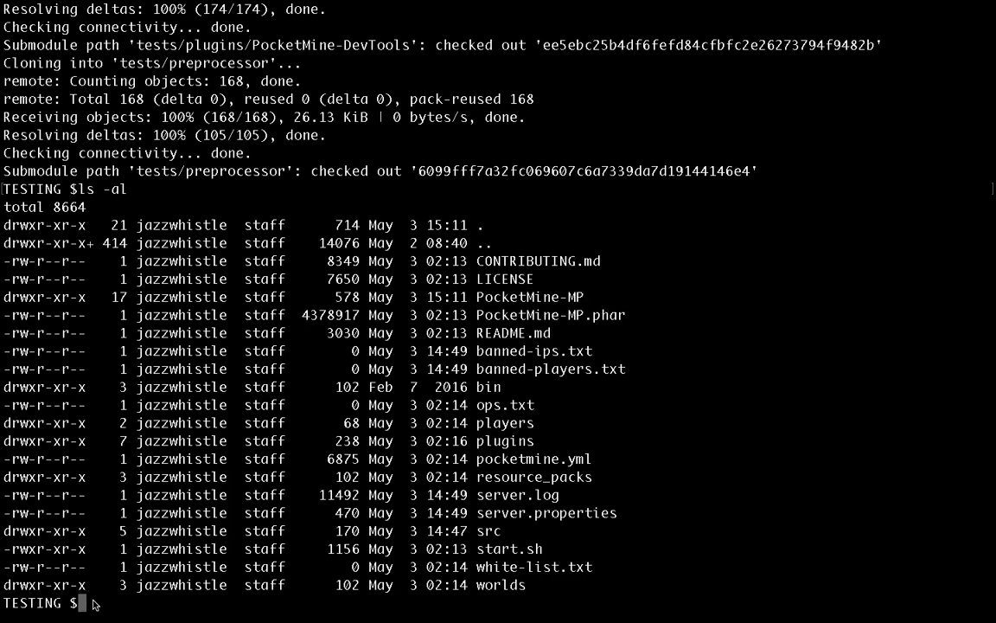
mouse_move(483, 302)
text(cd)
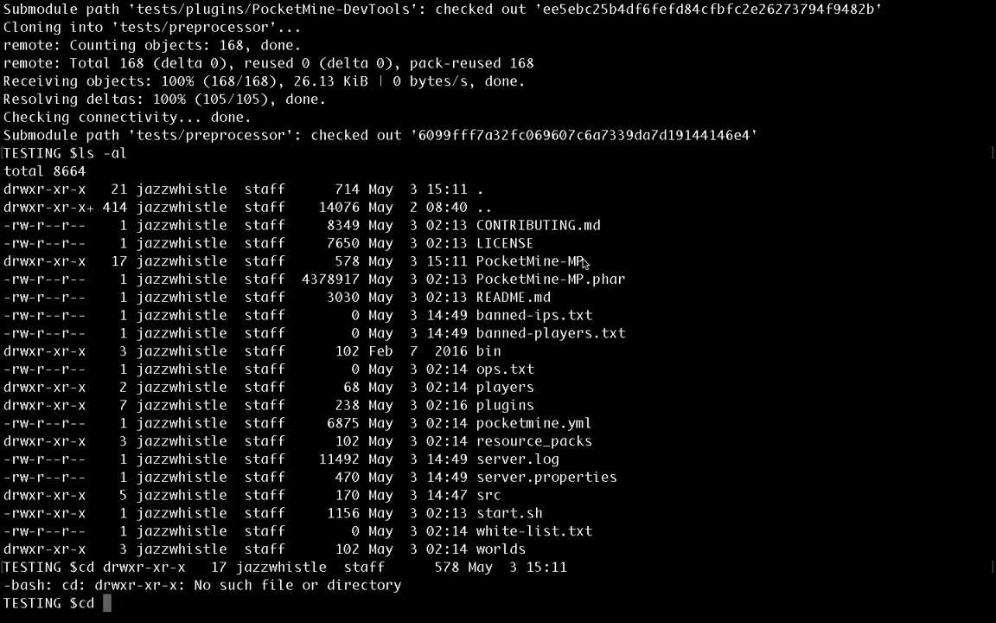
double_click(530, 260)
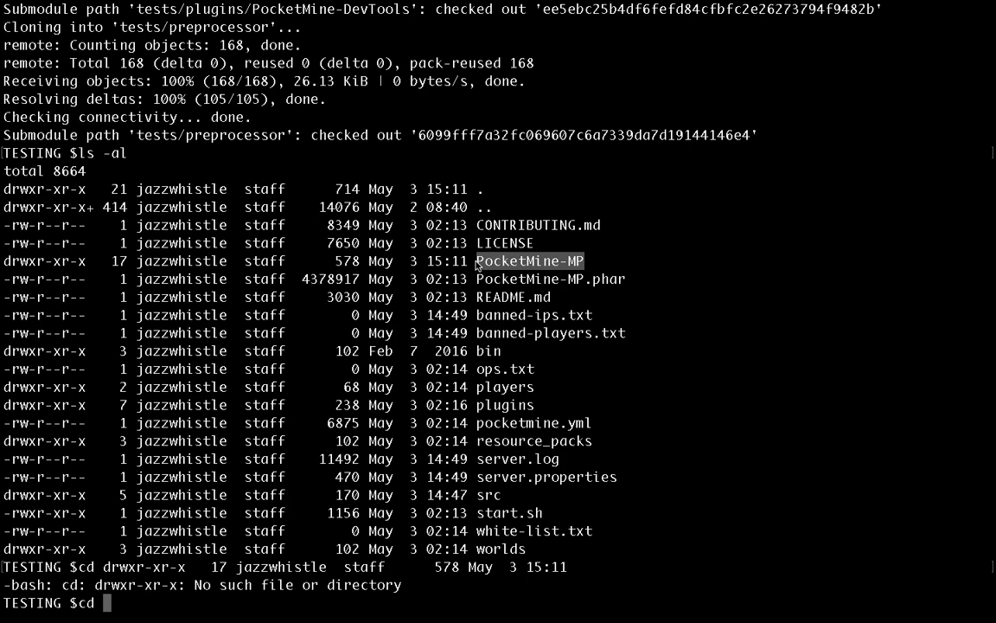
text(cd PocketMine-MP)
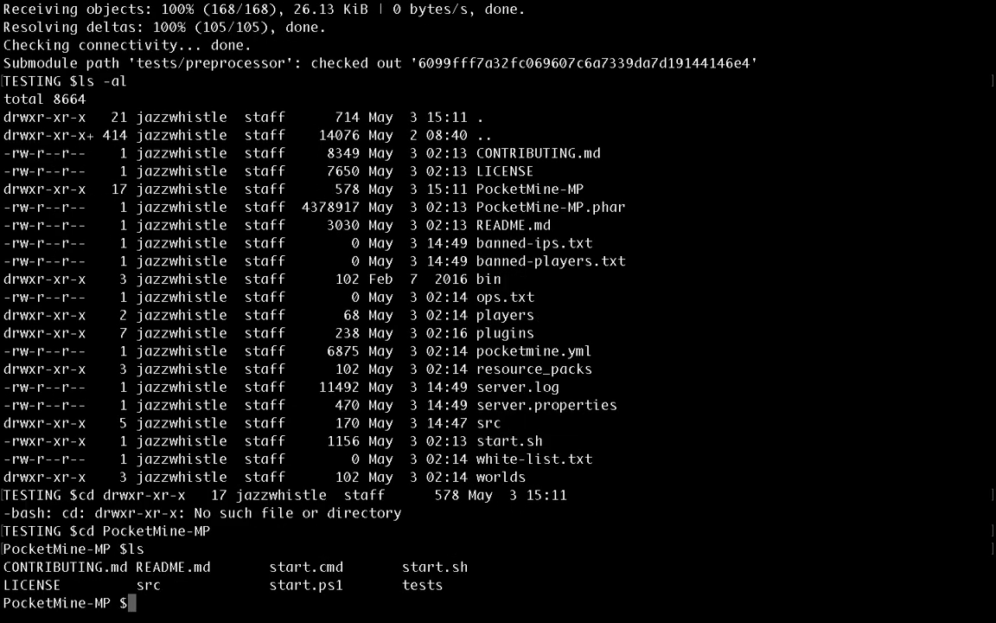
text(git log)
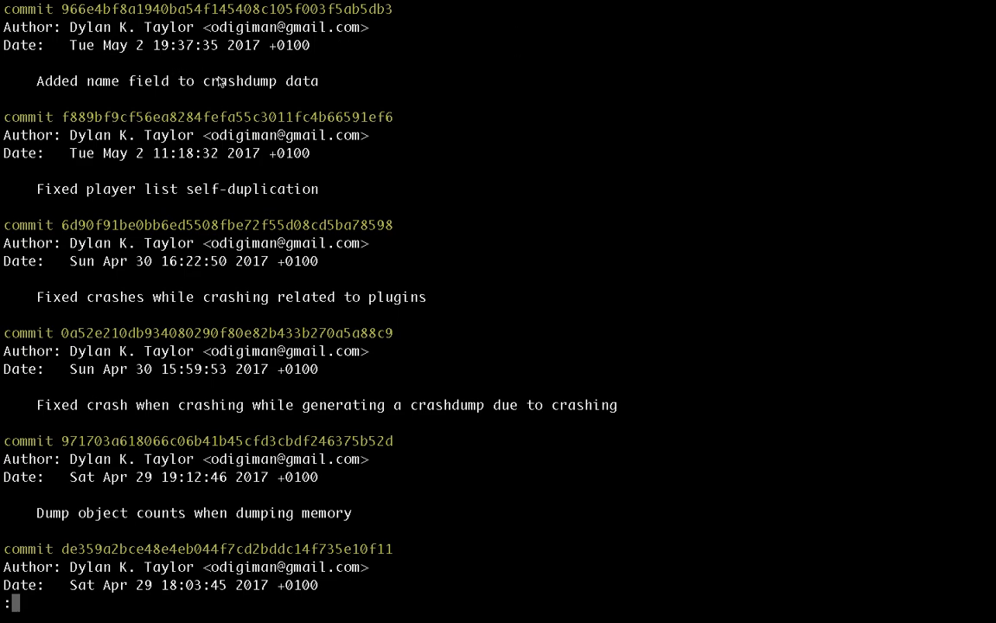
mouse_move(227, 311)
text(ls)
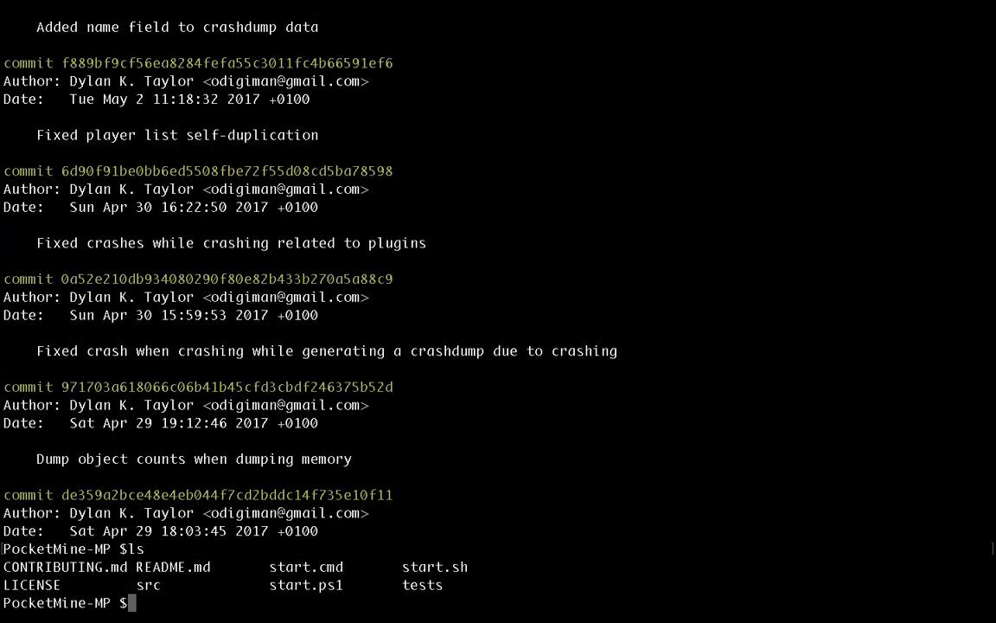
mouse_move(430, 577)
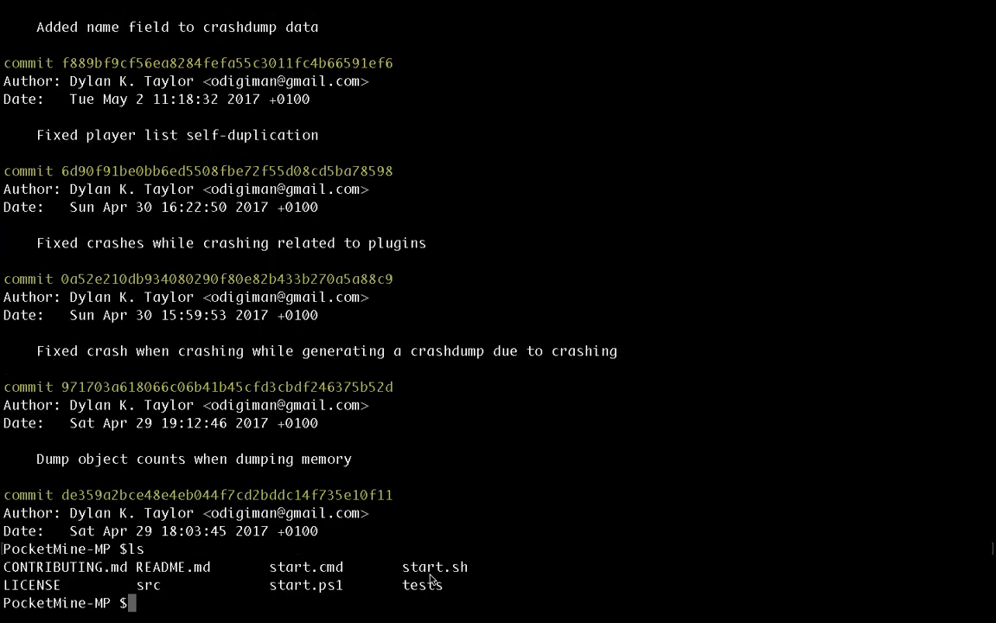
Try ./start.sh, copy ../bin into PocketMine-MP, and check the src and .git folders in the listing
text(./start.sh)
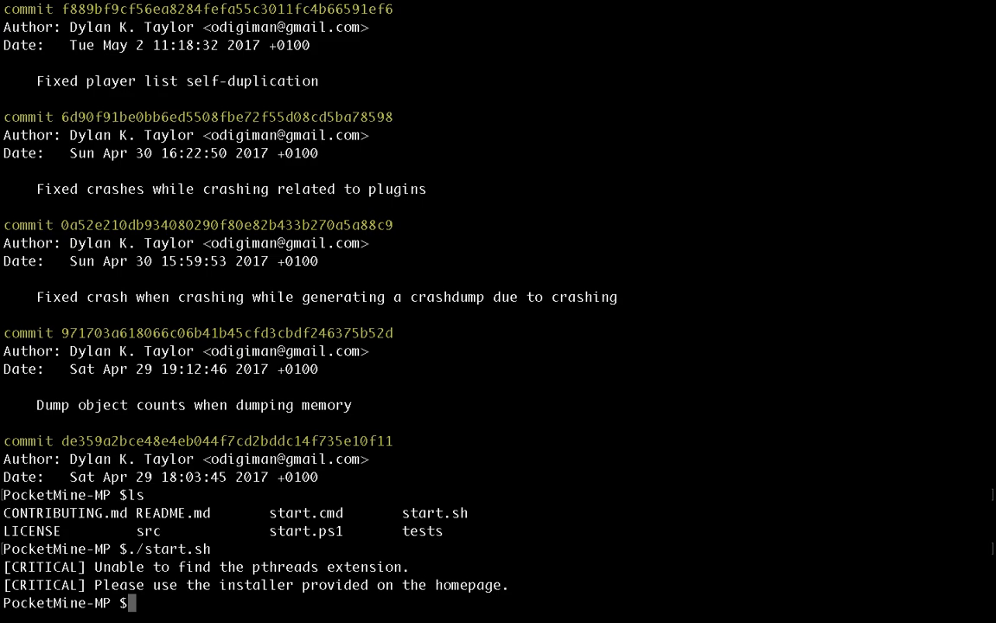
text(cp -R)
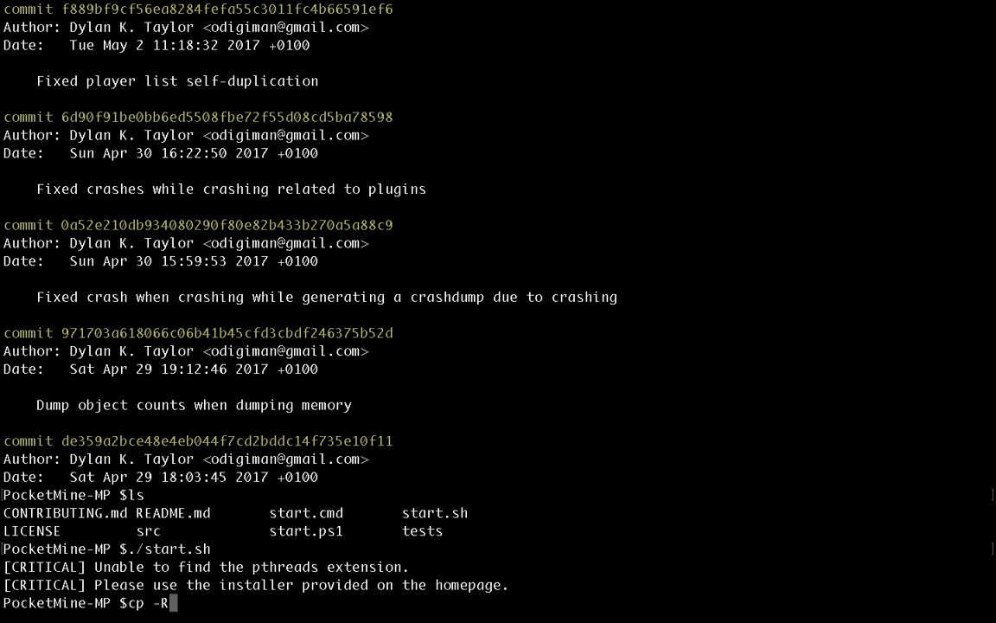
text(../)
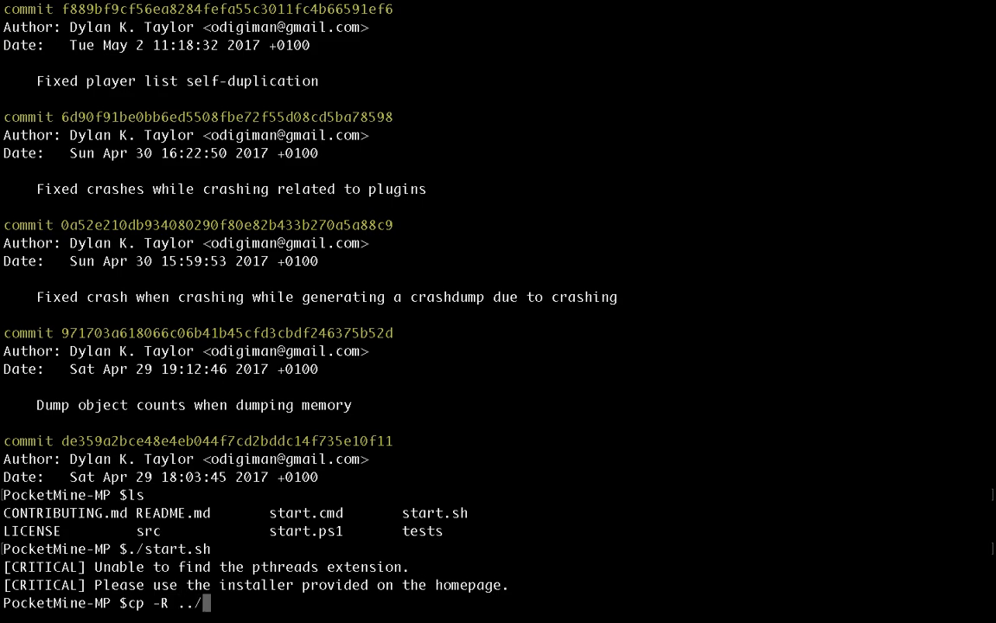
text(bin ./)
text(ls -al)
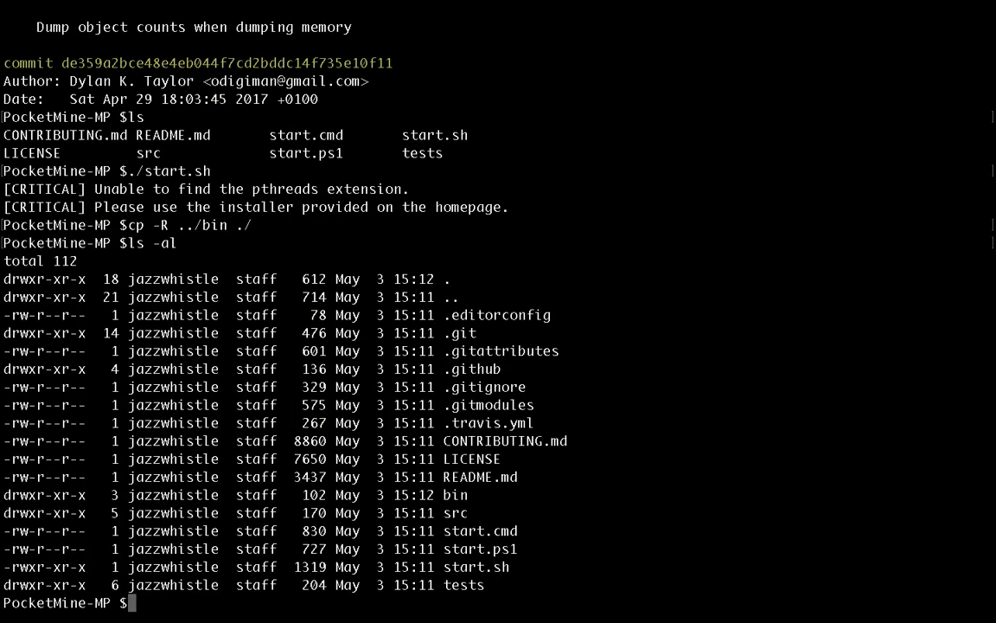
mouse_move(442, 505)
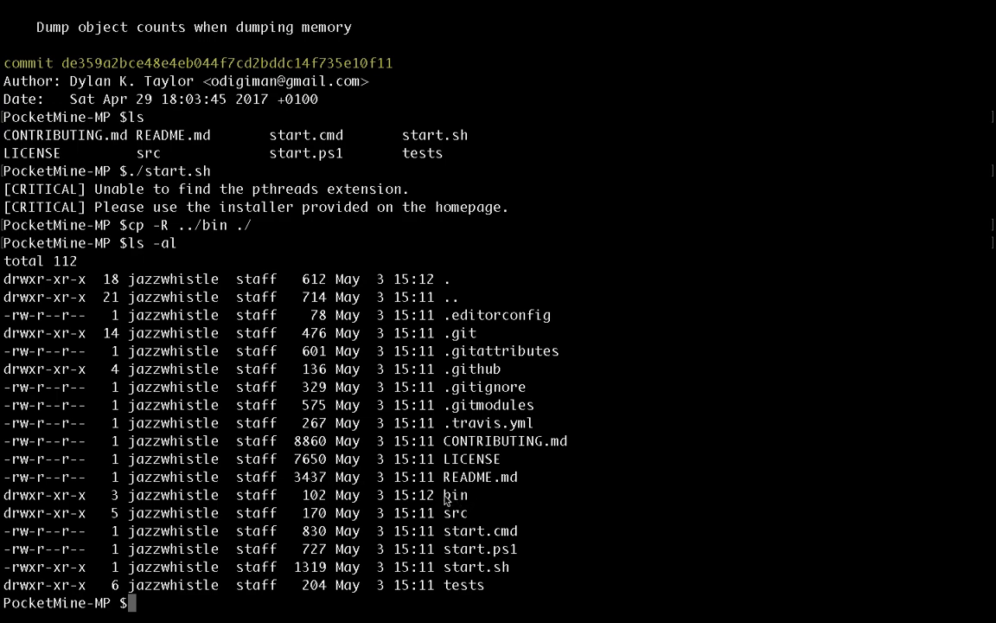
double_click(455, 495)
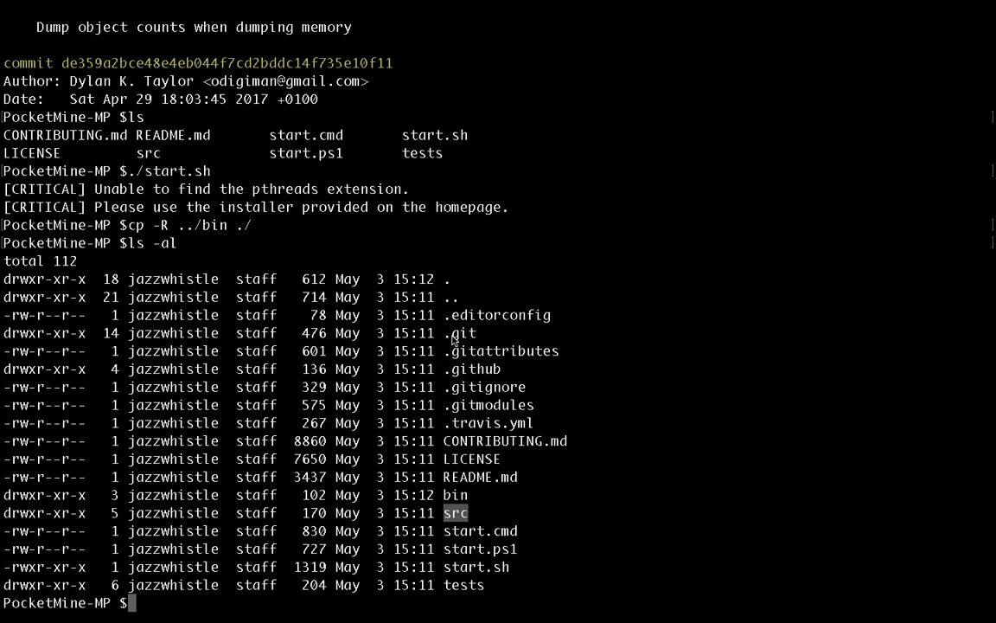
double_click(461, 333)
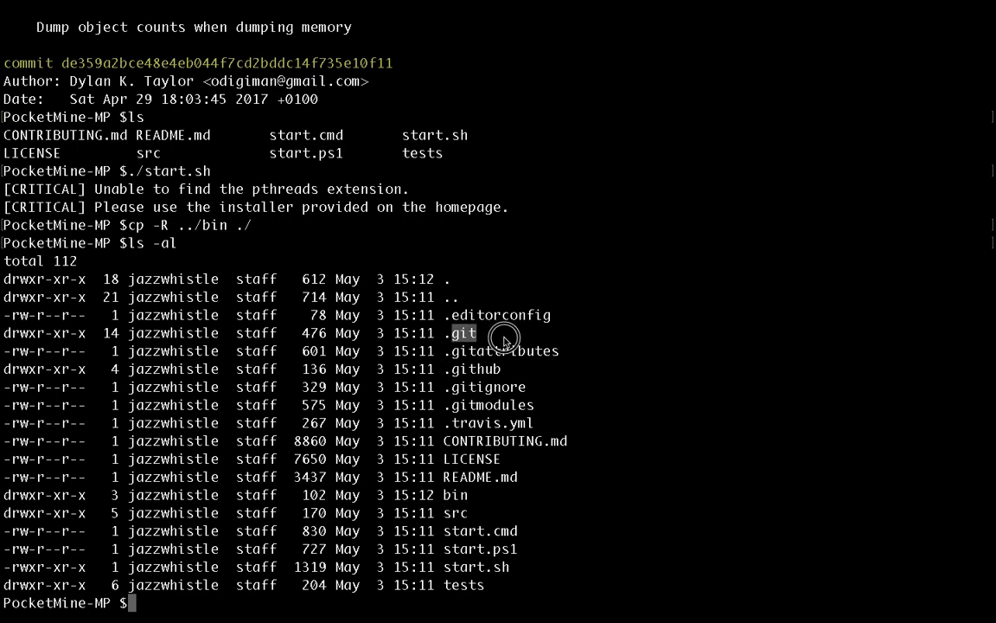
mouse_move(531, 382)
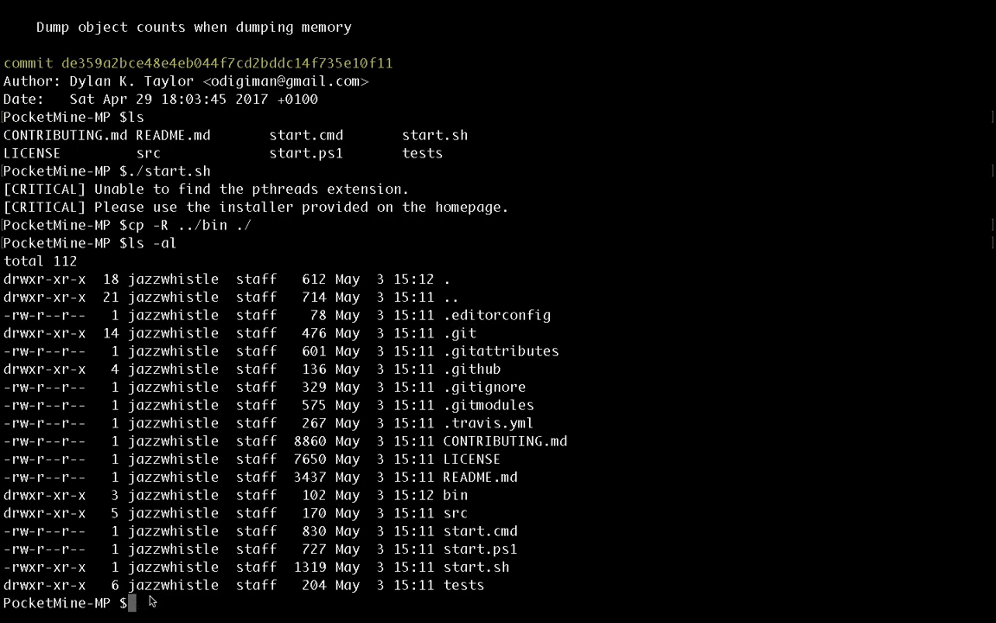
Start PocketMine-MP with ./start.sh, accept the license, check plugins, then stop the server
text(./s)
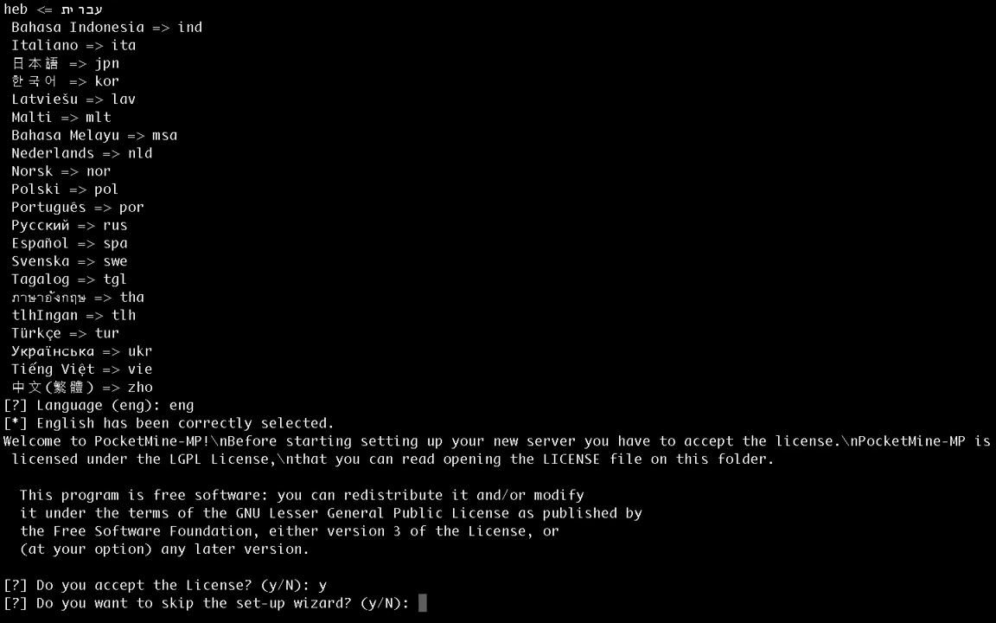
text(y)
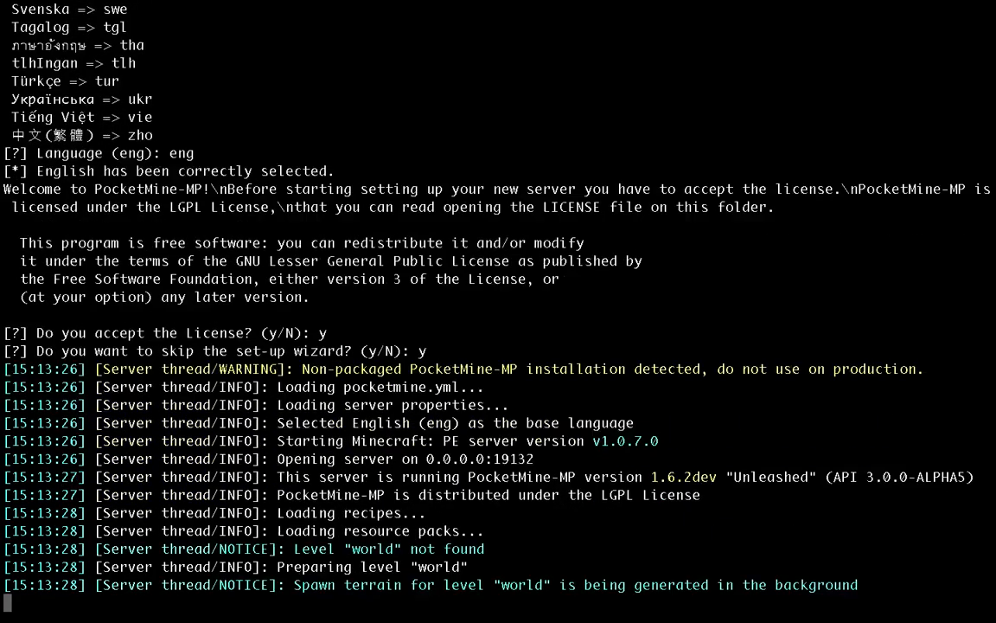
scroll(down, 3)
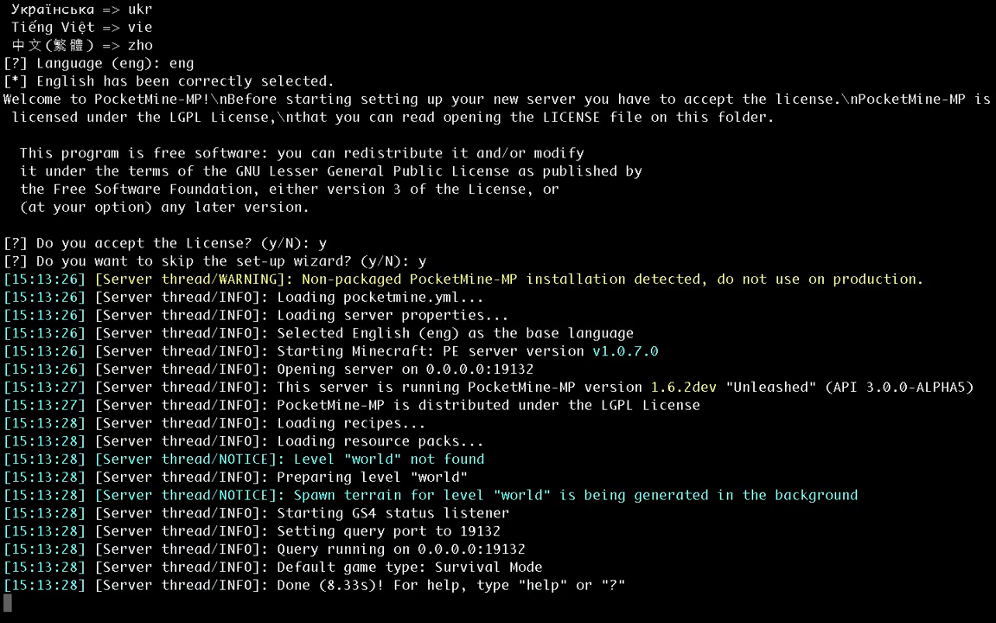
text(plugin)
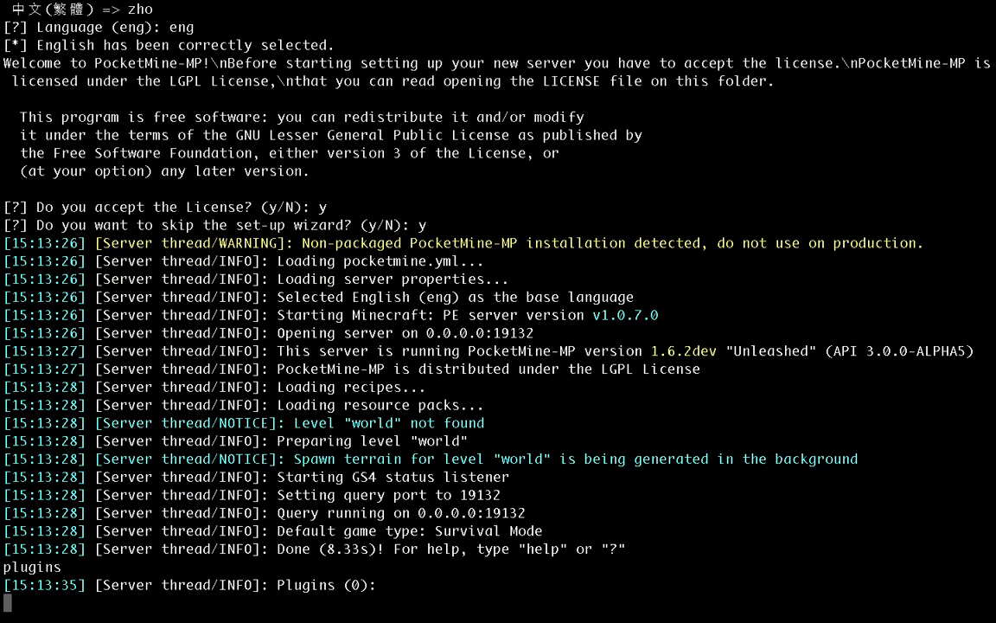
text(stop)
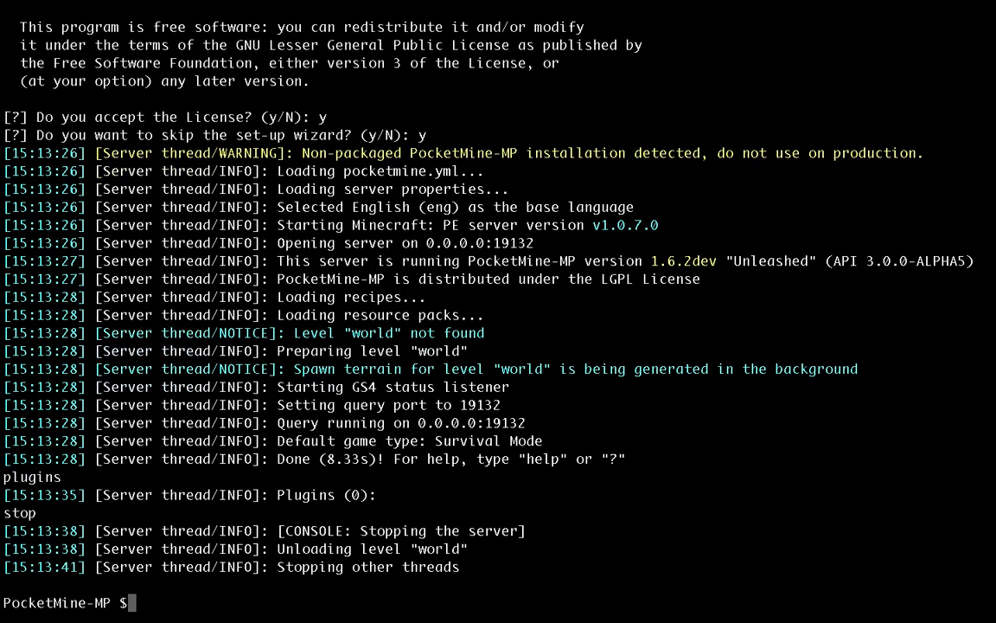
text(git branch -a)
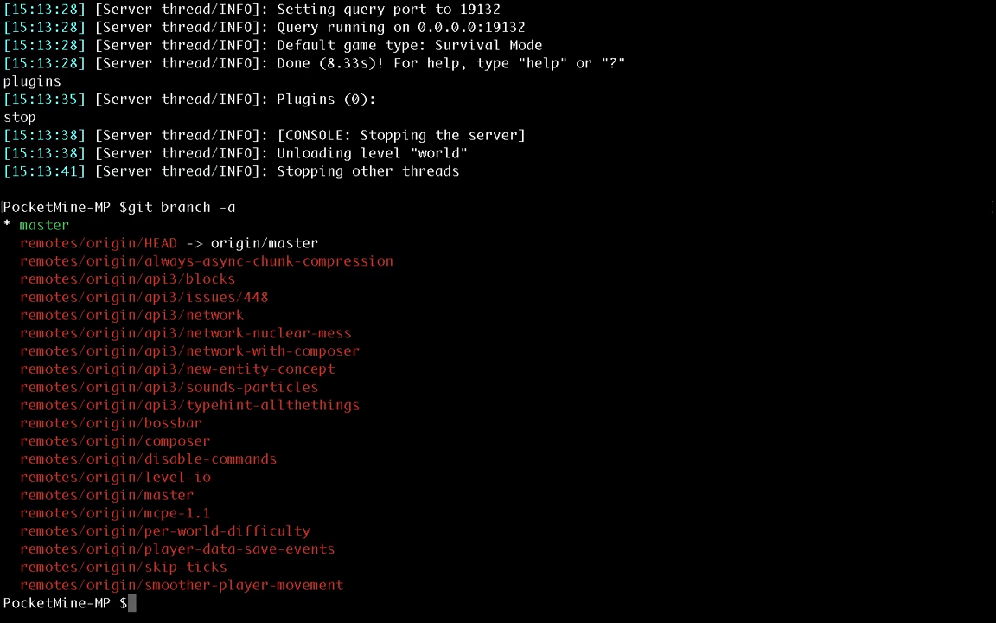
mouse_move(215, 530)
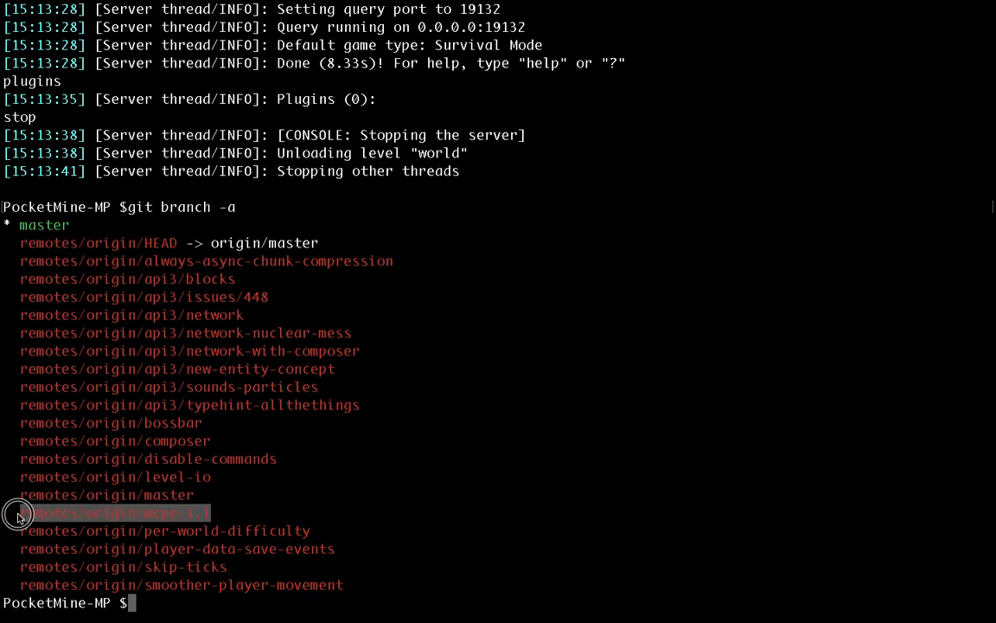
mouse_move(226, 441)
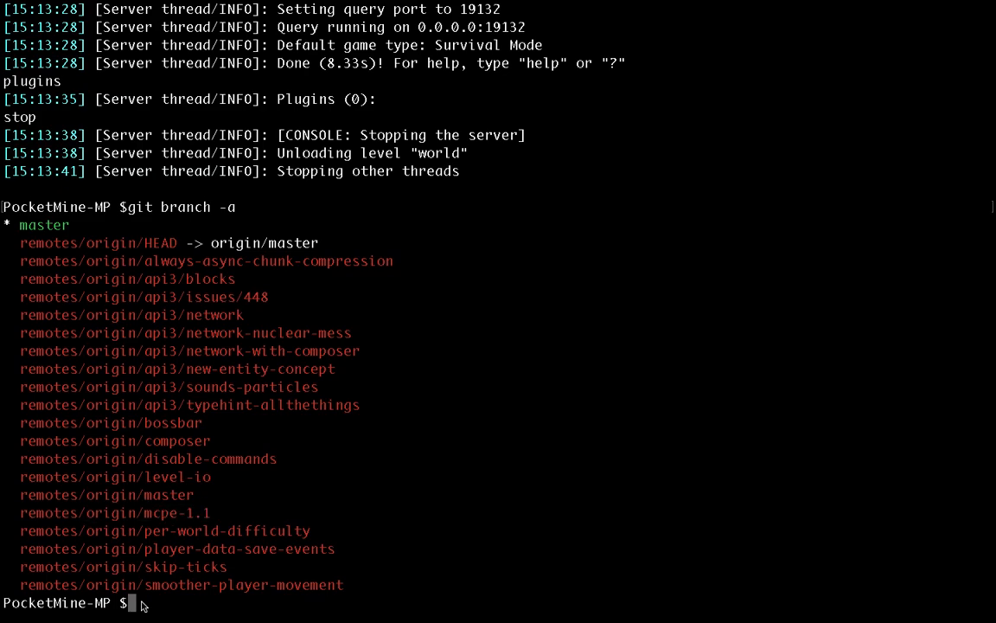
mouse_move(217, 519)
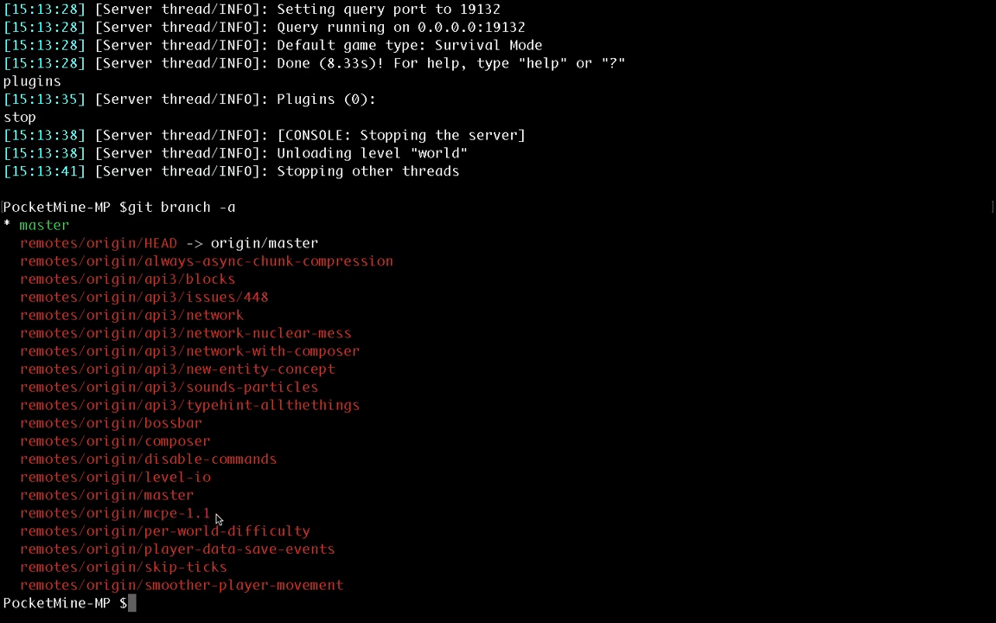
Highlight the remotes/origin/mcpe-1.1 branch in the git branch -a output
double_click(113, 514)
text(cd s)
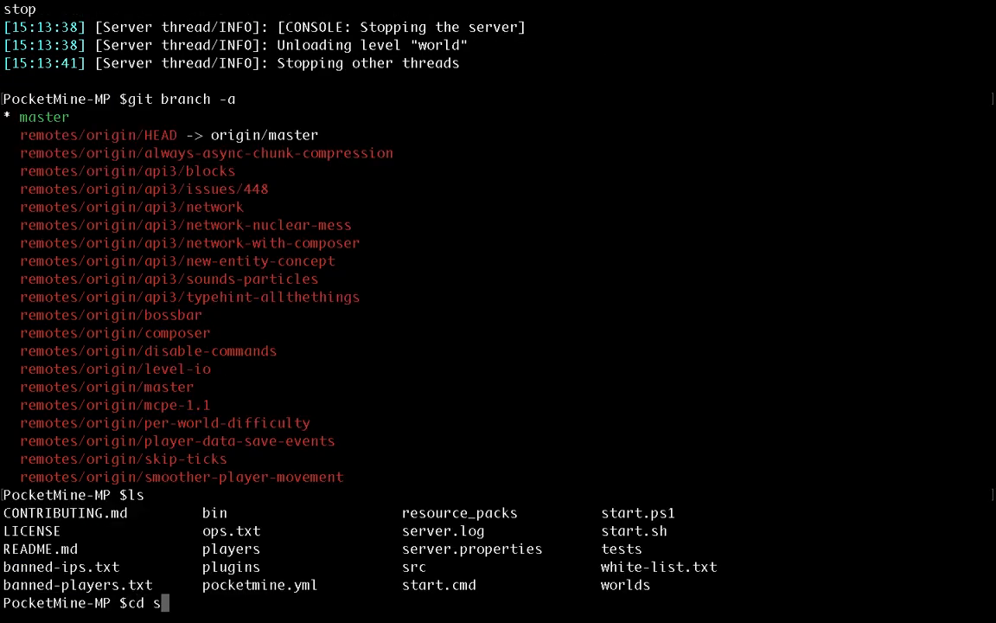
Navigate into src/pocketmine/plugin and spot PluginManager.php in its listing
text(rc)
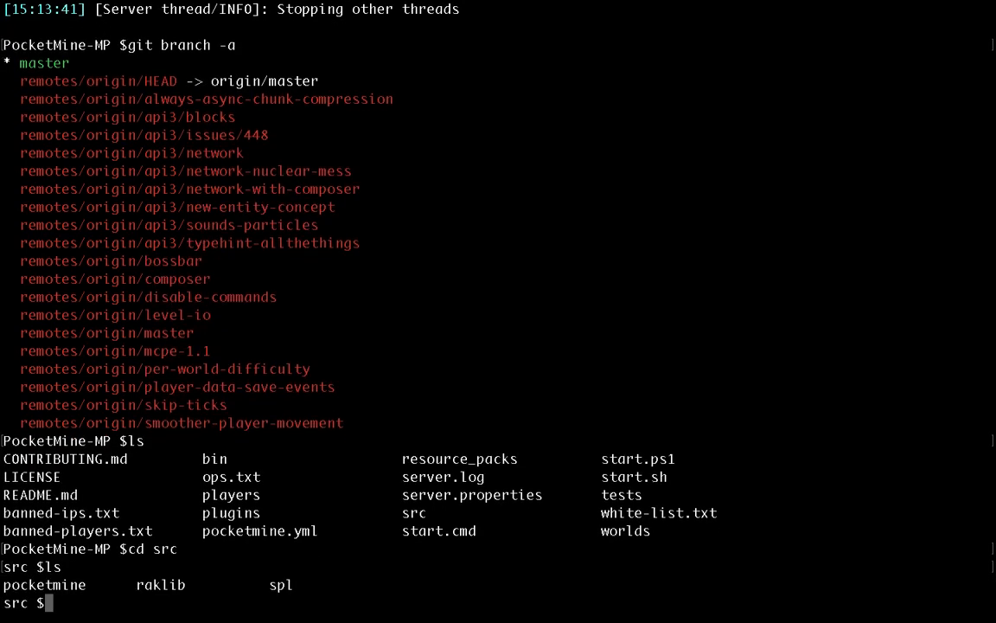
text(cd pocketmine)
text(ls)
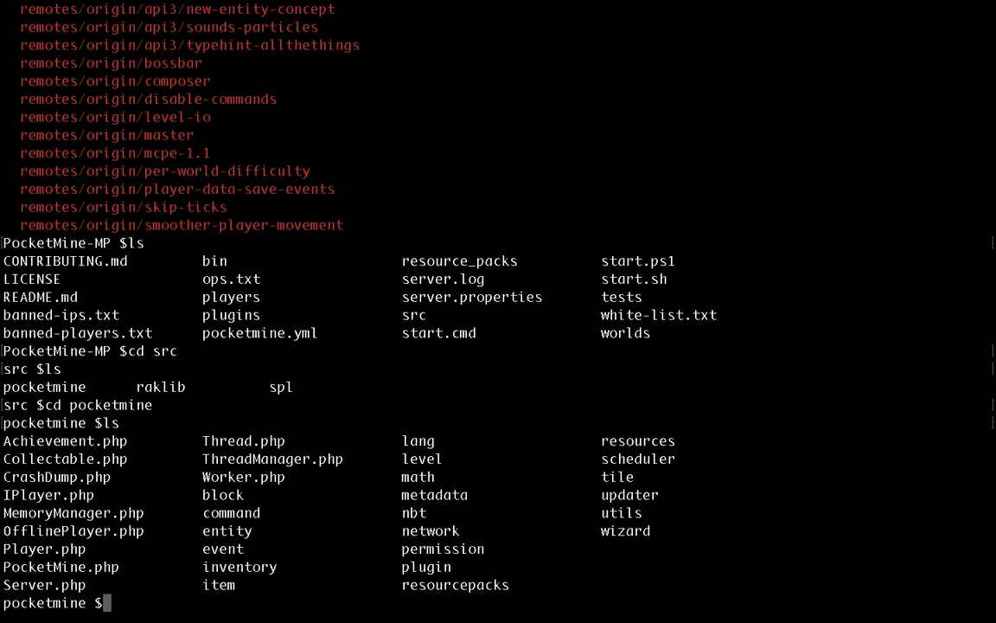
text(cd plugin)
text(ls)
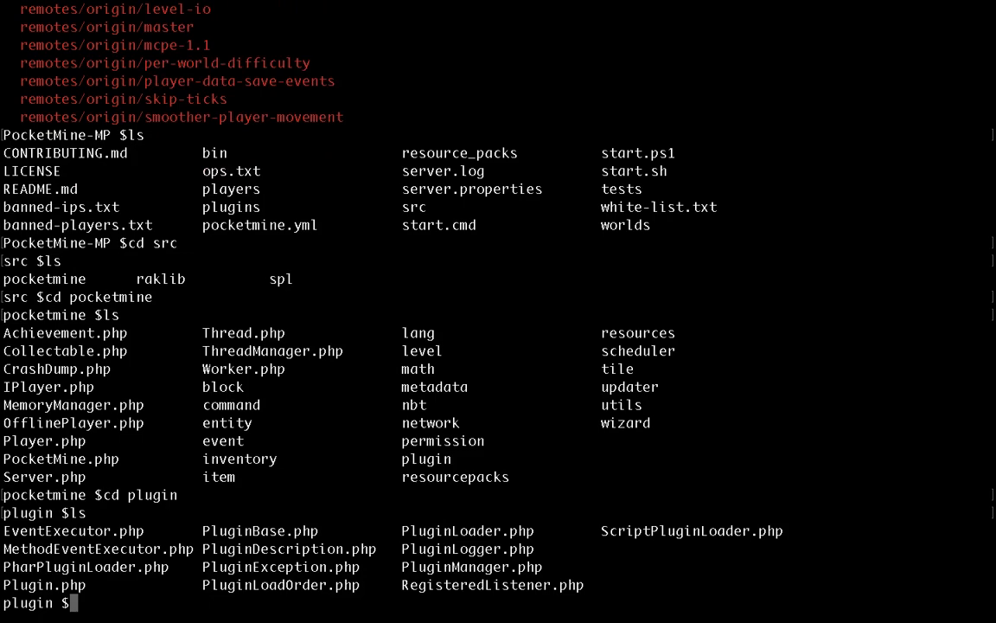
mouse_move(403, 566)
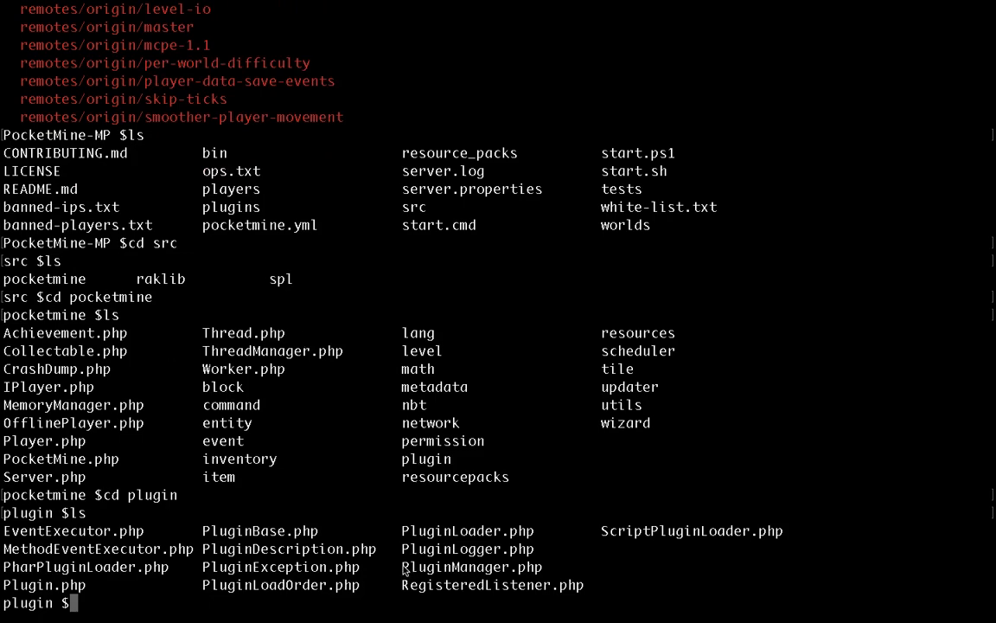
double_click(467, 567)
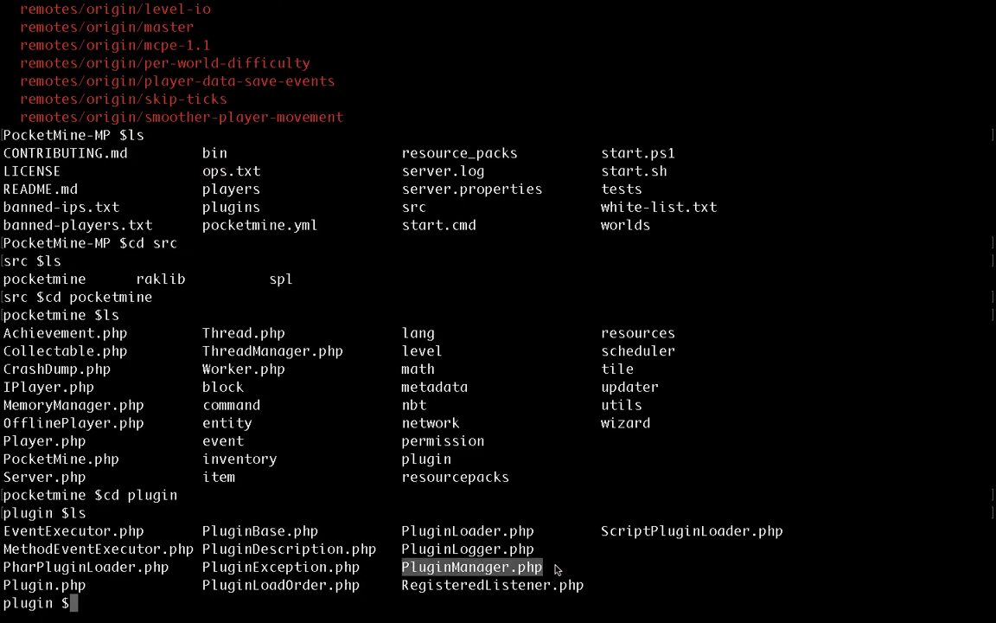
text(nano)
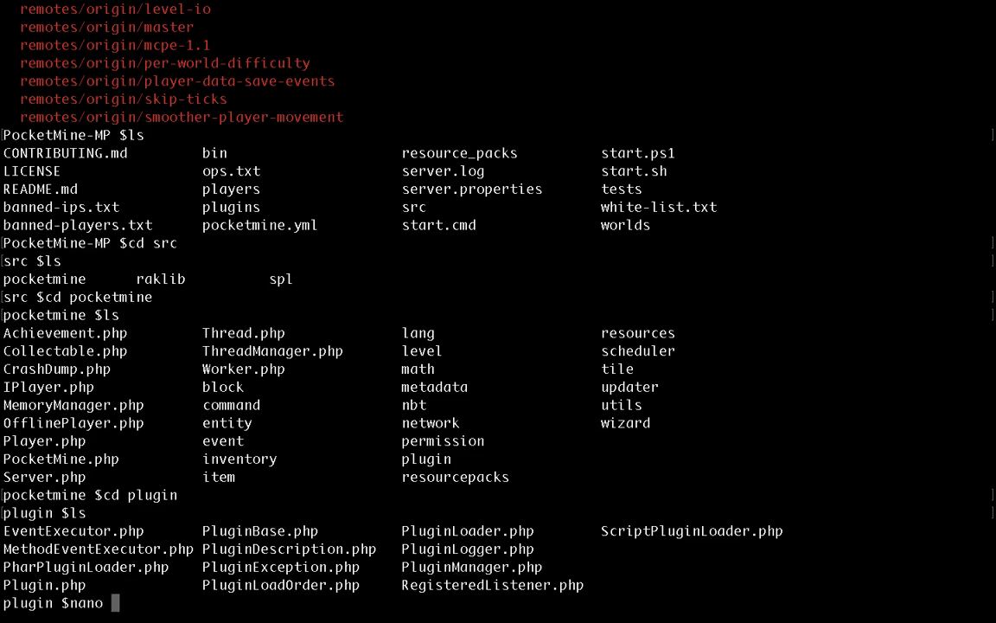
Edit PluginManager.php in nano so $compatible = true, and save it
text(PluginManager.php)
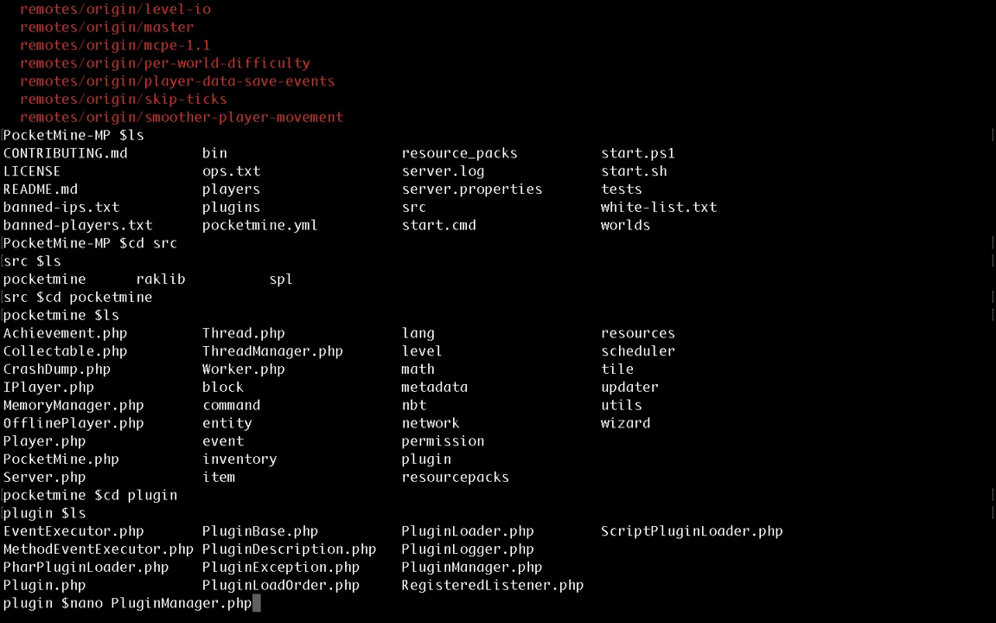
key(Enter)
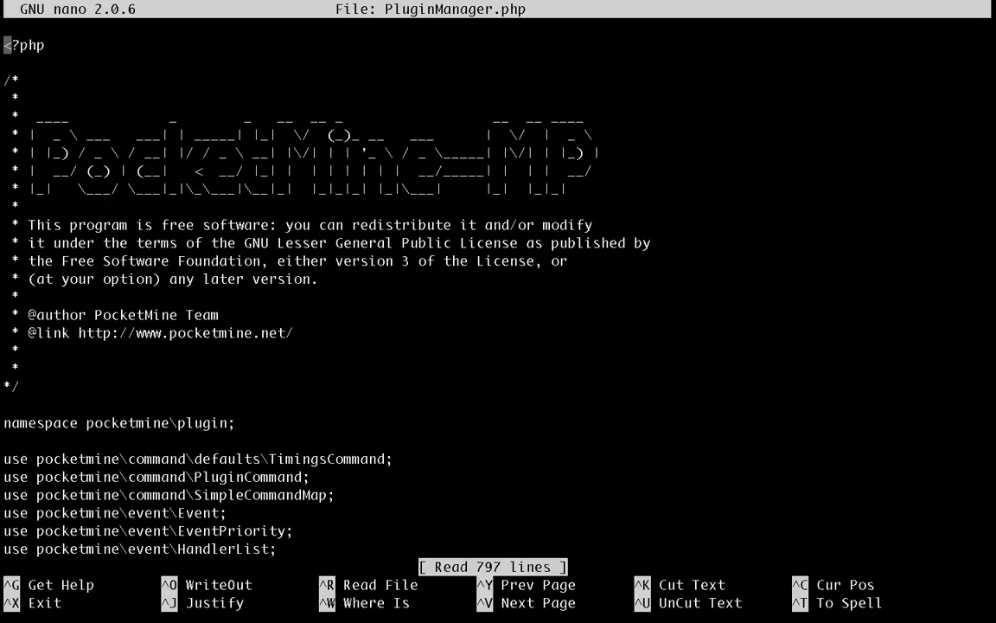
key(ctrl+w)
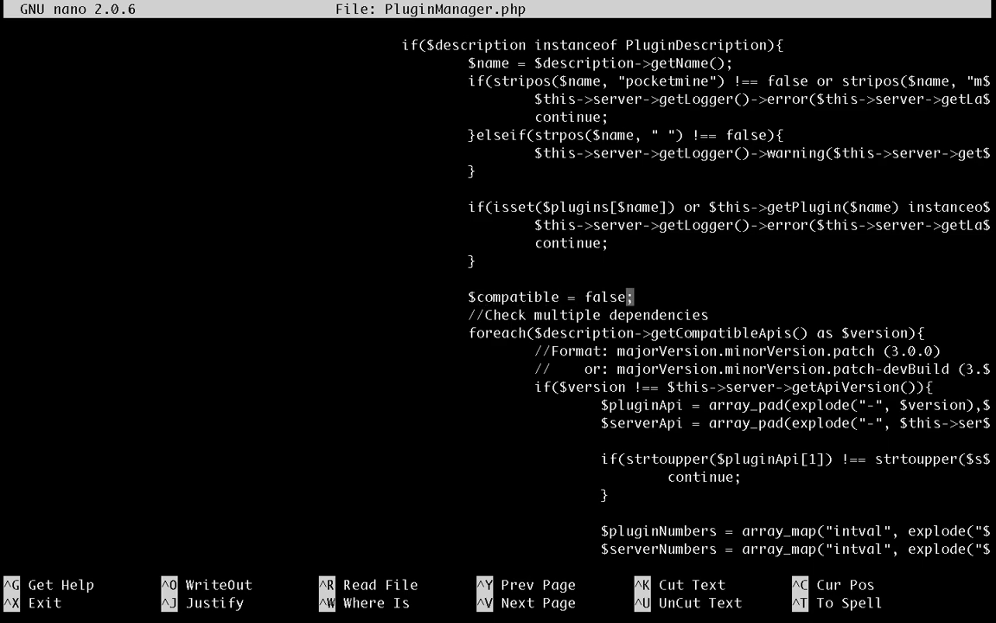
key(BackSpace)
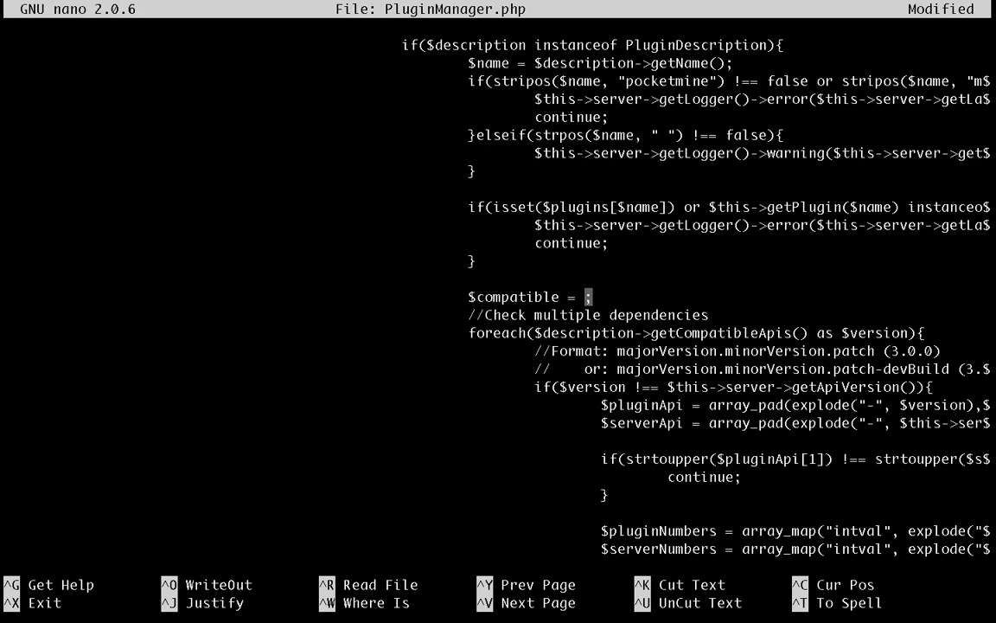
text(tr)
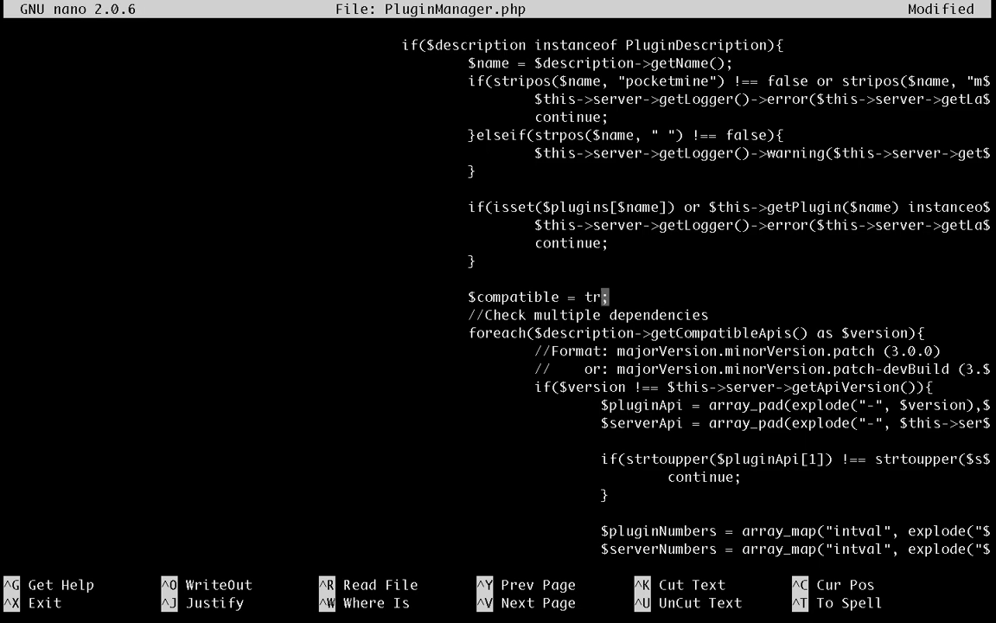
key(^O)
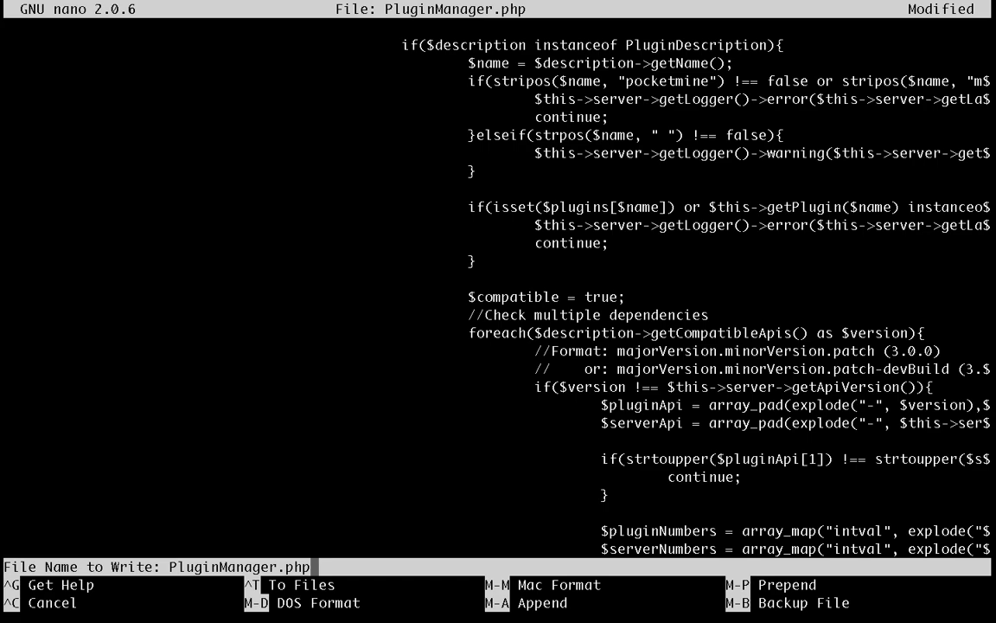
key(Enter)
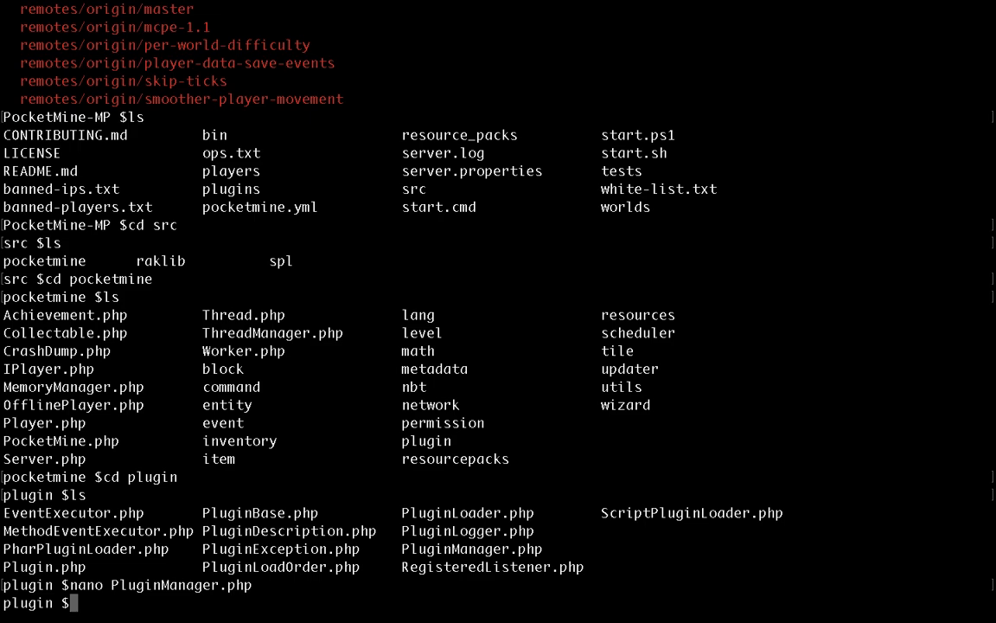
Go up three levels with cd .. to the PocketMine-MP root and enter plugins
text(cd ..)
text(ls)
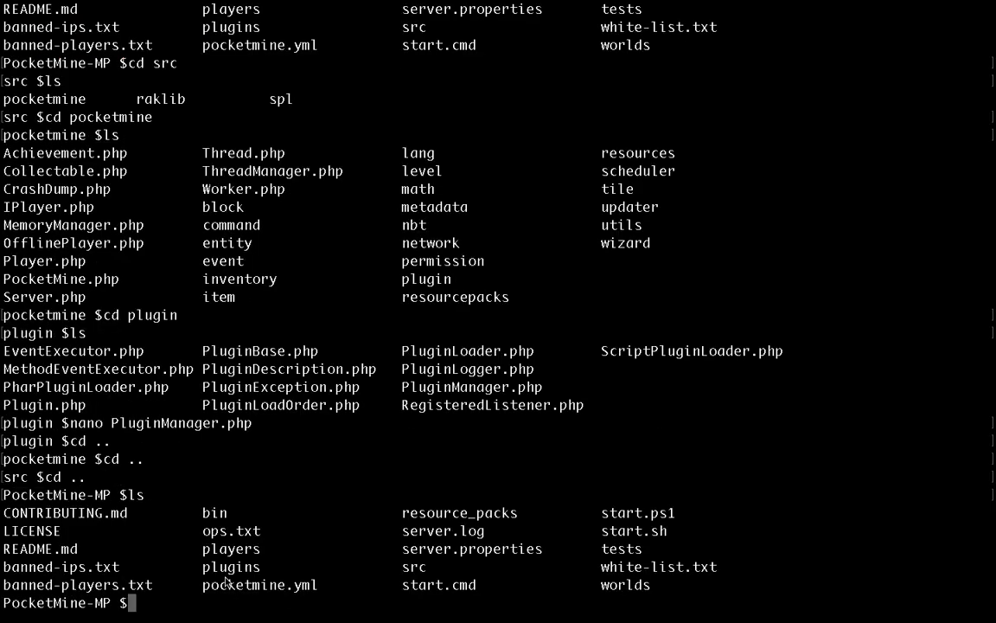
text(cd plugin)
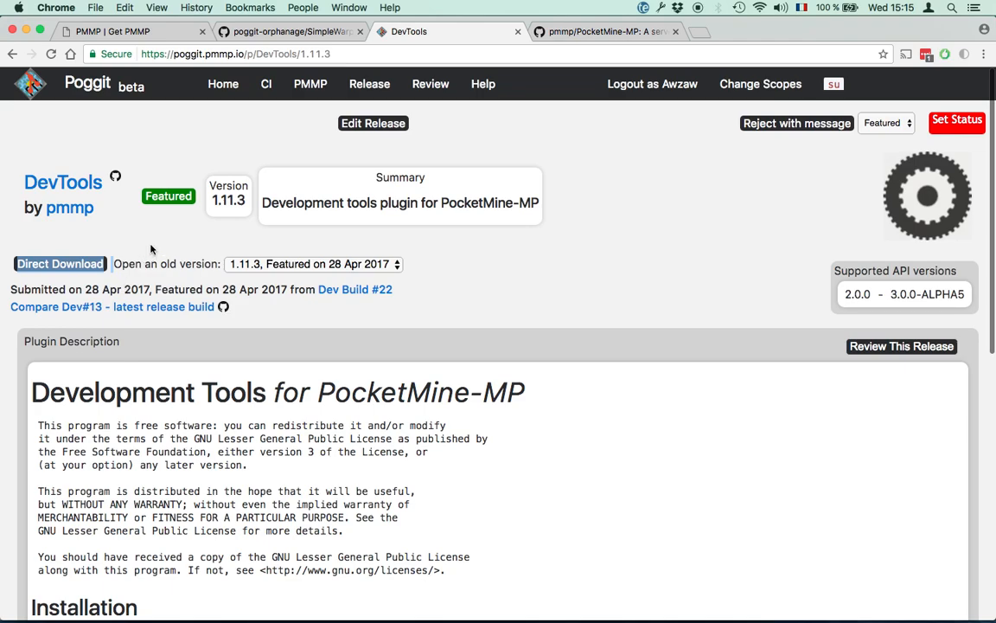
mouse_move(59, 268)
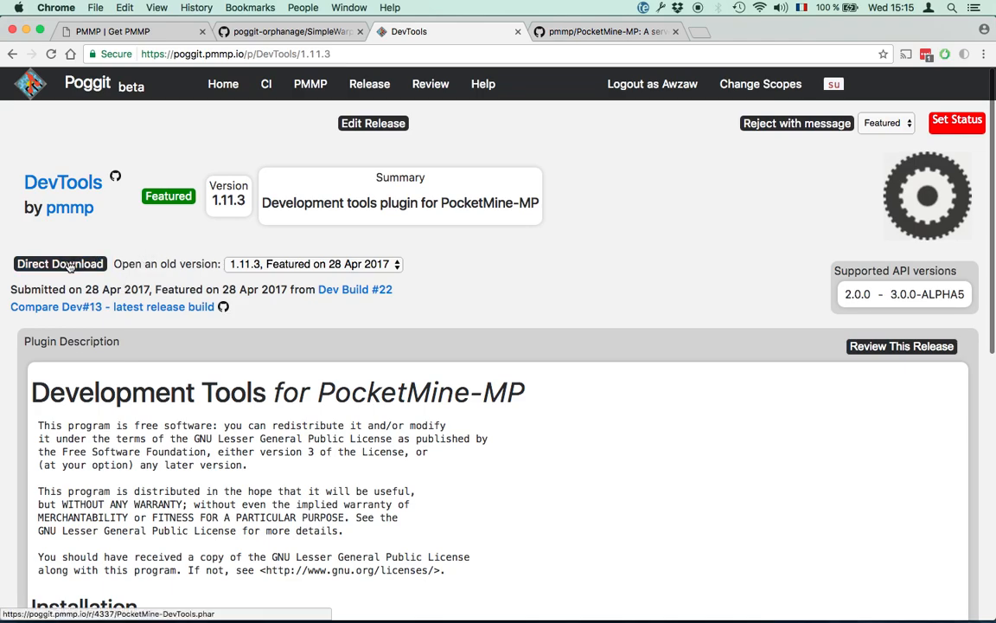
Copy the Direct Download link address for DevTools 1.11.3 on Poggit
right_click(58, 264)
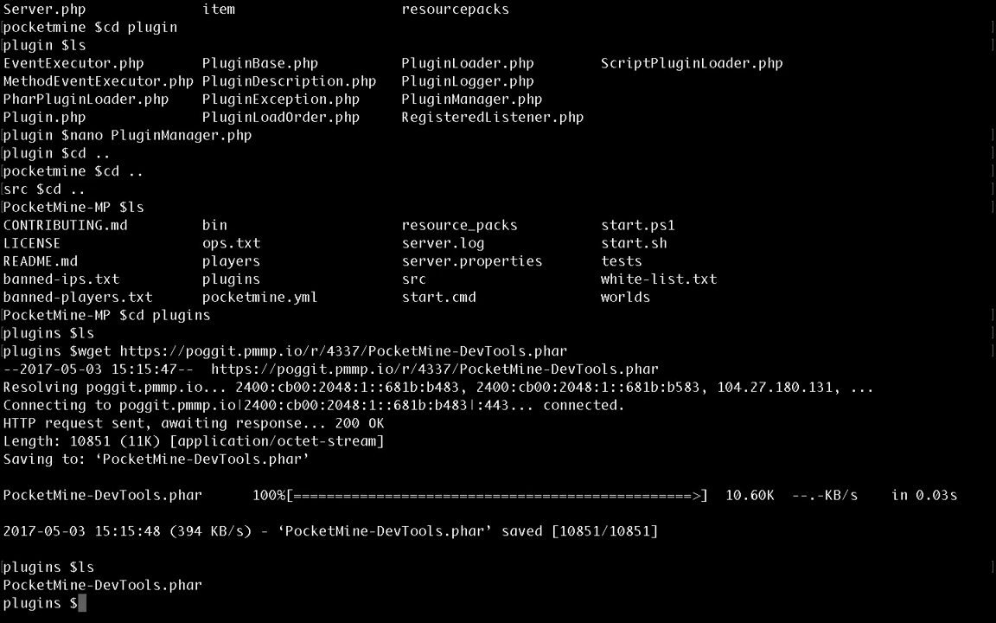
mouse_move(294, 461)
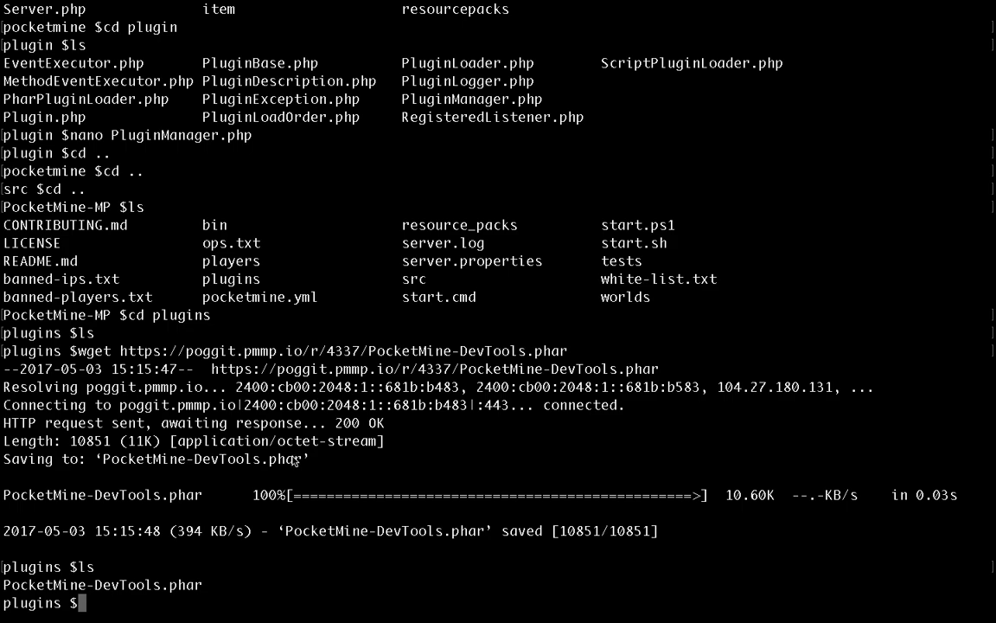
mouse_move(161, 608)
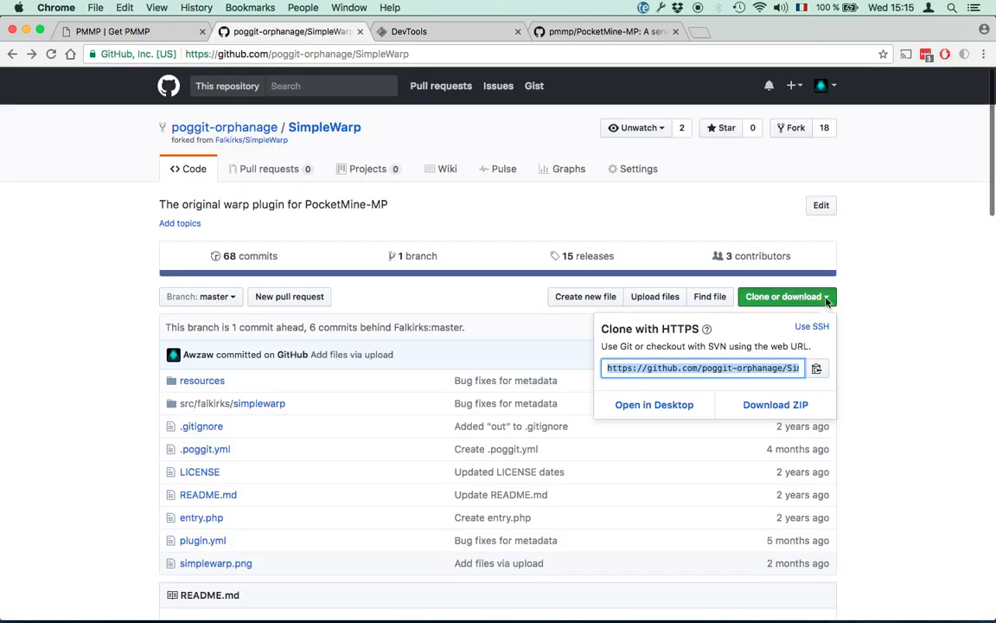
mouse_move(789, 405)
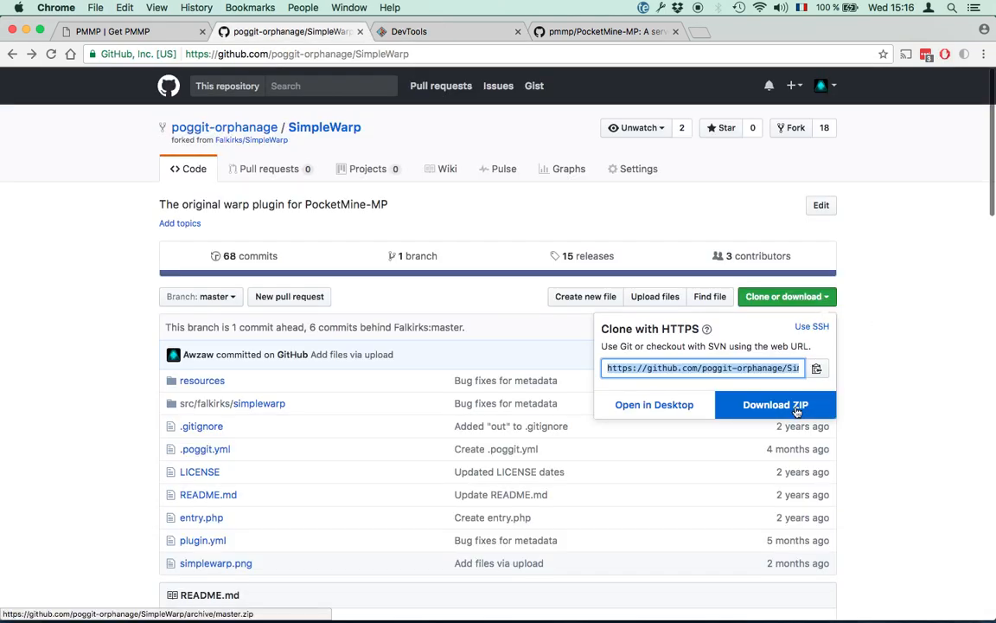
mouse_move(855, 299)
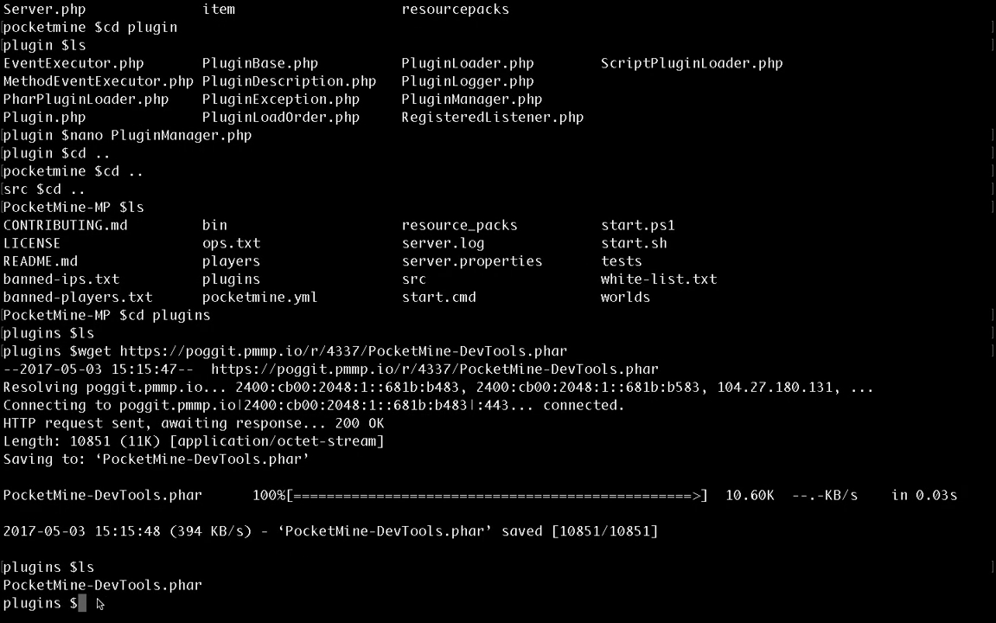
Clone SimpleWarp into plugins, cd into SimpleWarp and view its git log
text(git clone https://github.com/poggit-orphanage/SimpleWarp.git)
text(ls)
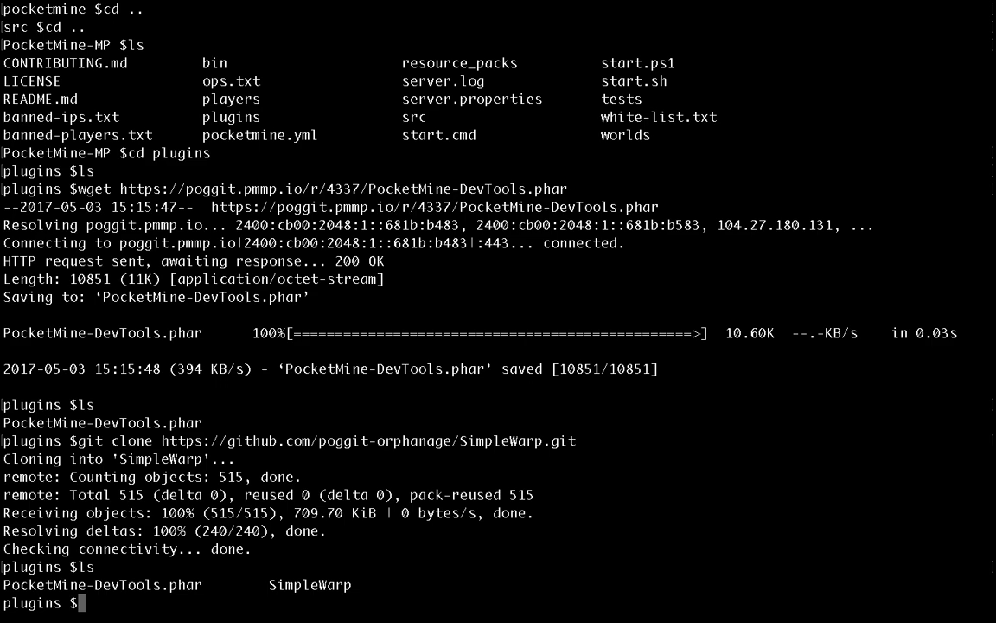
double_click(309, 585)
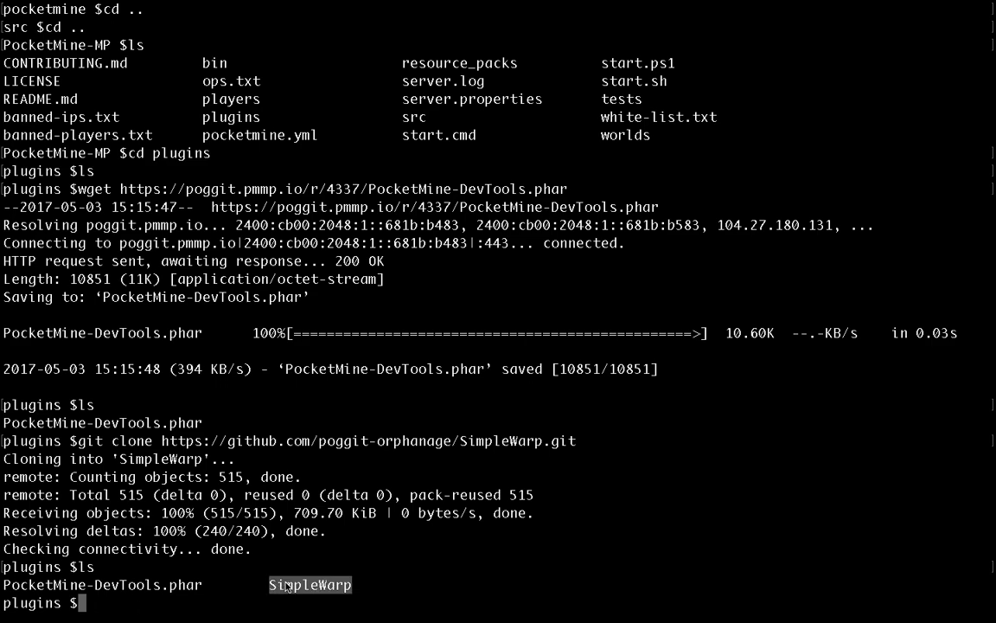
text(cd SimpleWarp)
text(ls)
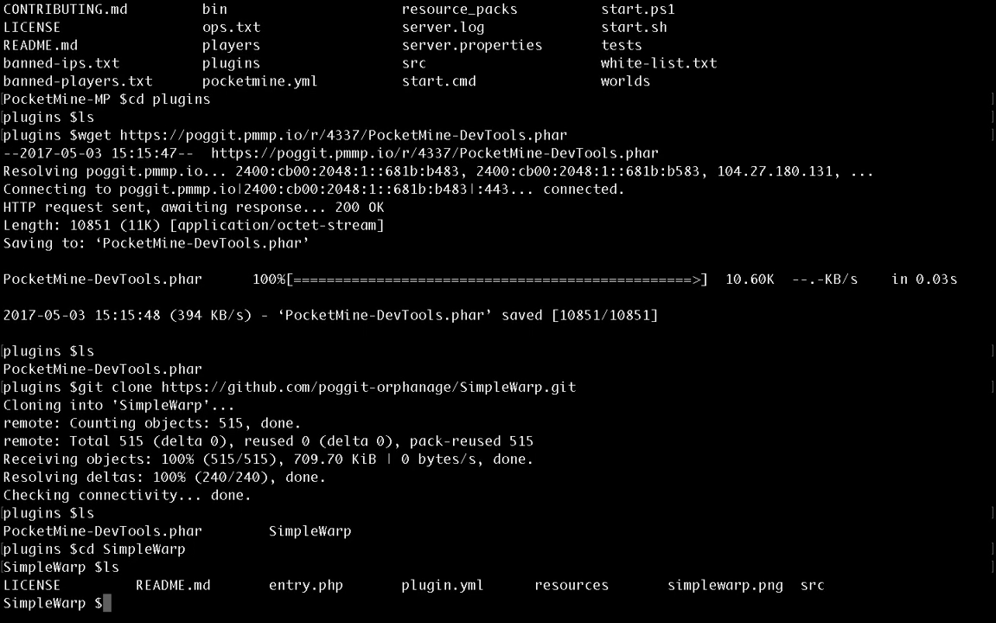
text(git)
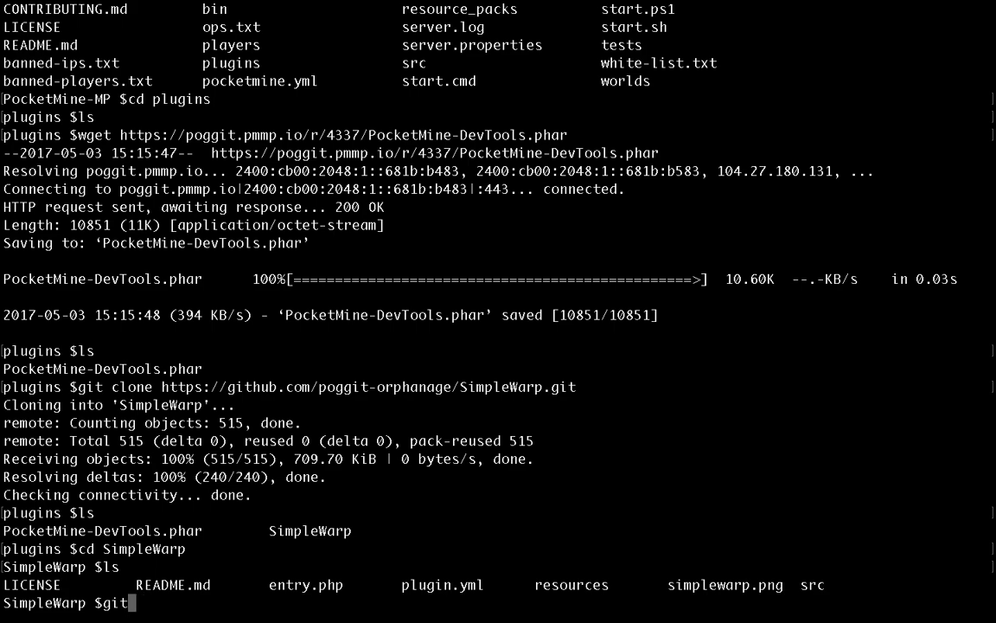
text(log)
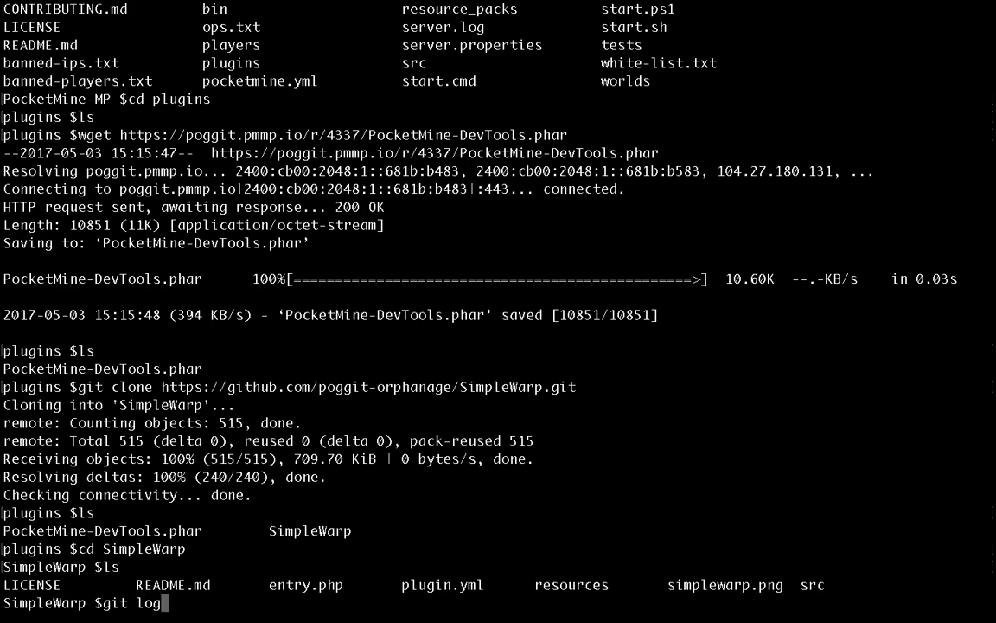
key(Return)
text(ls)
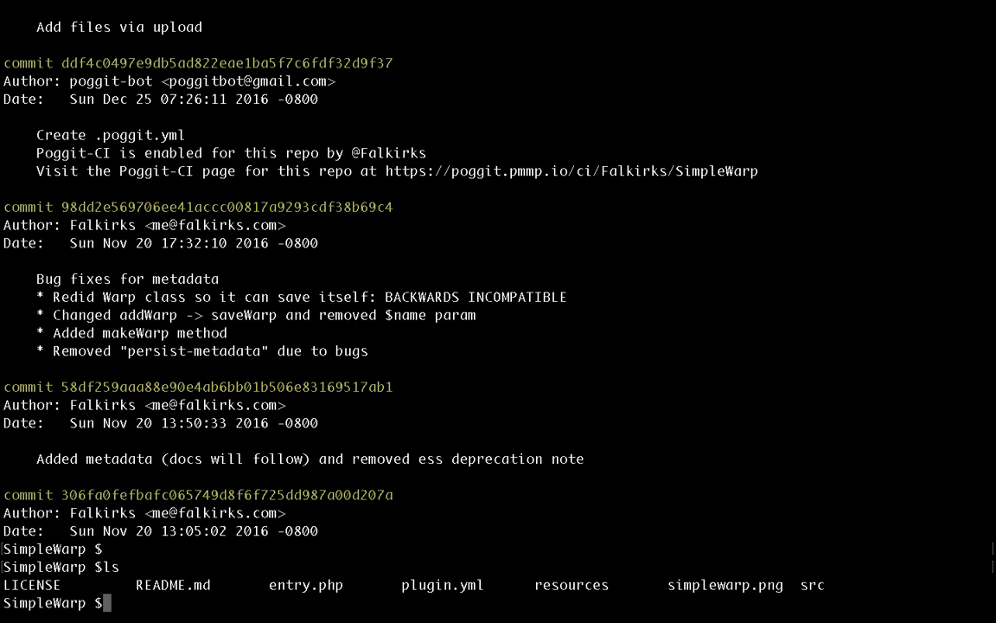
Open SimpleWarp's plugin.yml in nano
text(nano pl)
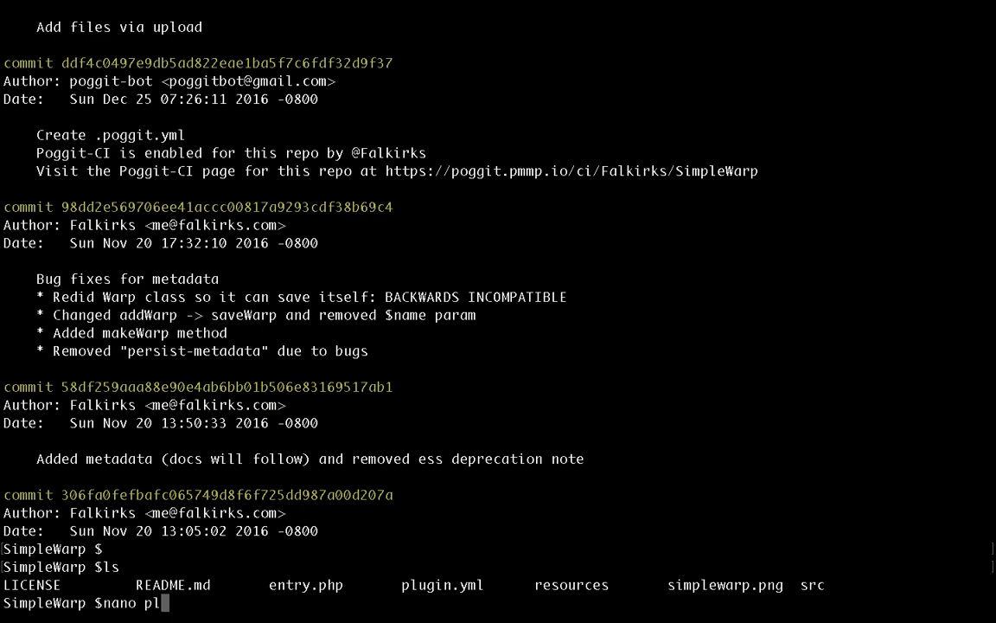
text(ugin.yml)
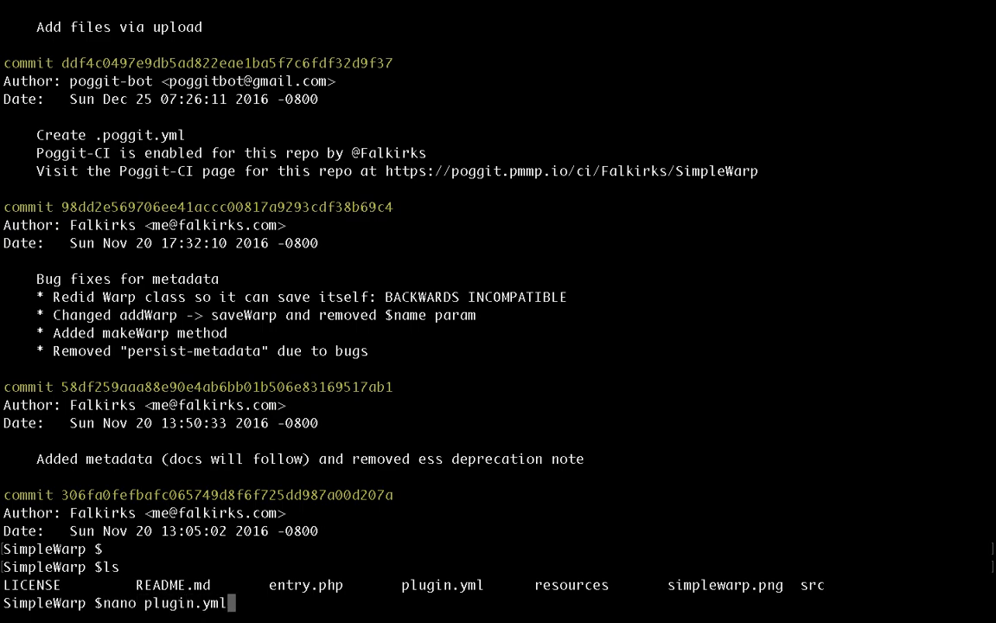
key(Enter)
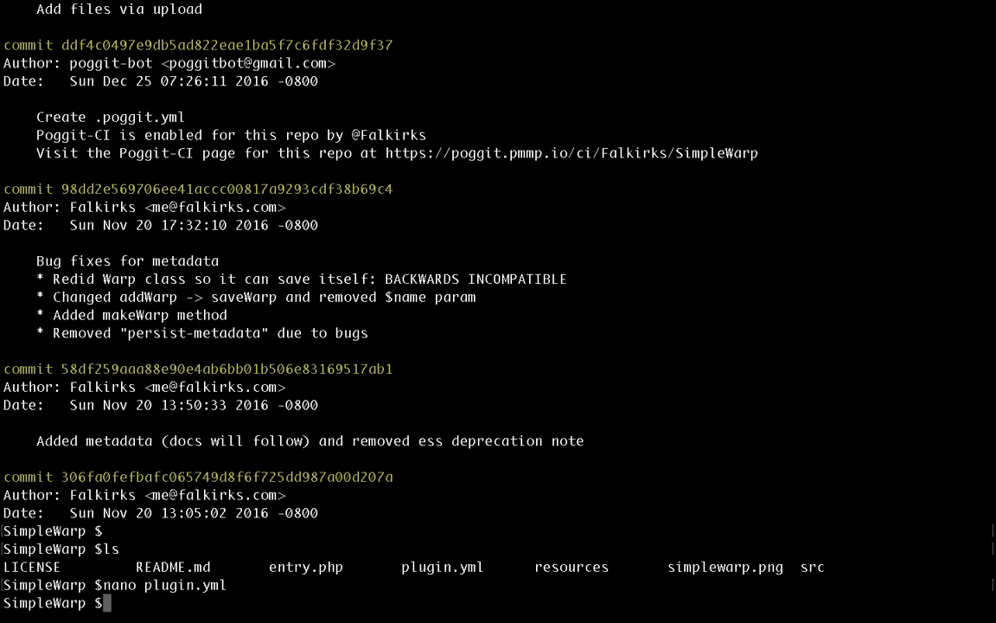
Go up two folders to PocketMine-MP and launch the server with ./start.sh, loading DevTools and SimpleWarp
text(cd ..)
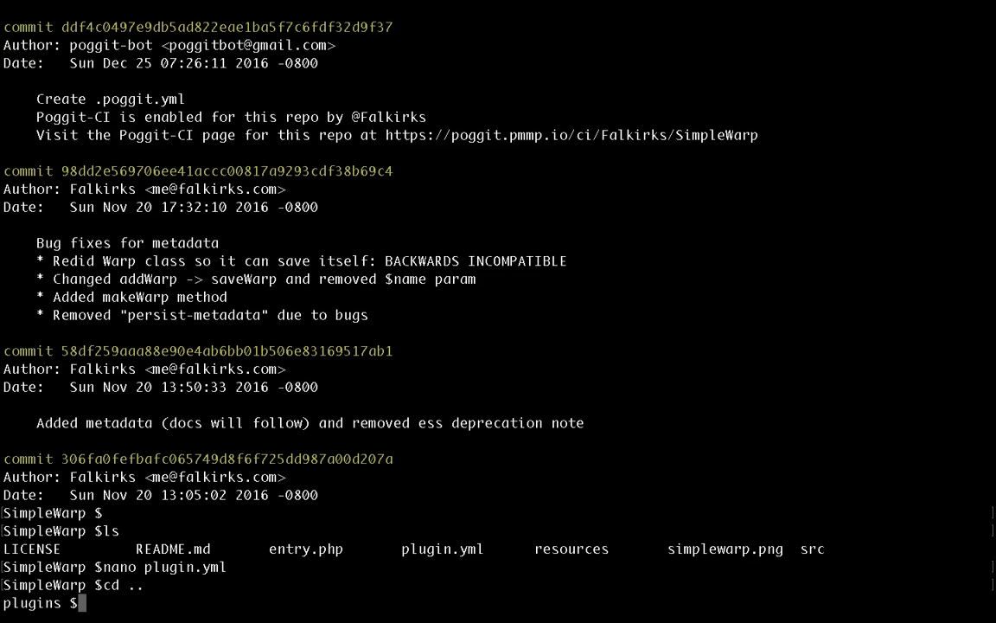
text(cd ..)
text(ls)
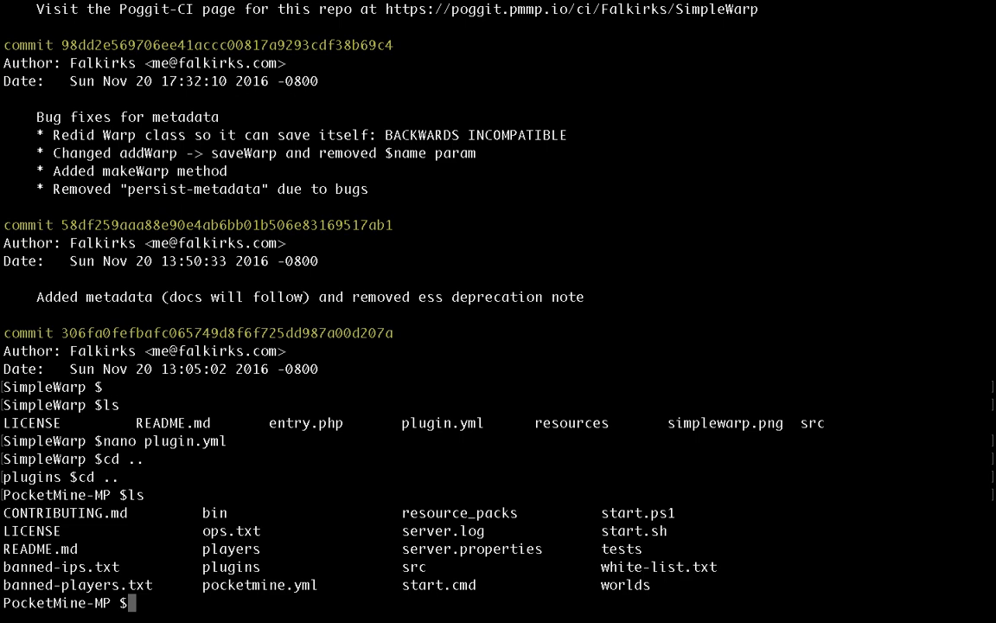
text(.)
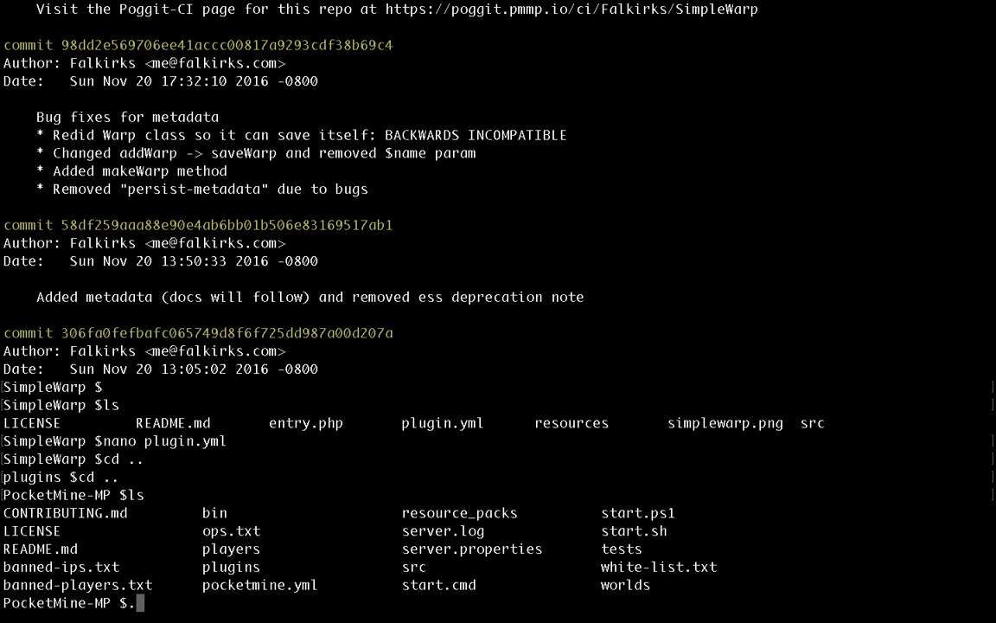
text(./start.sh)
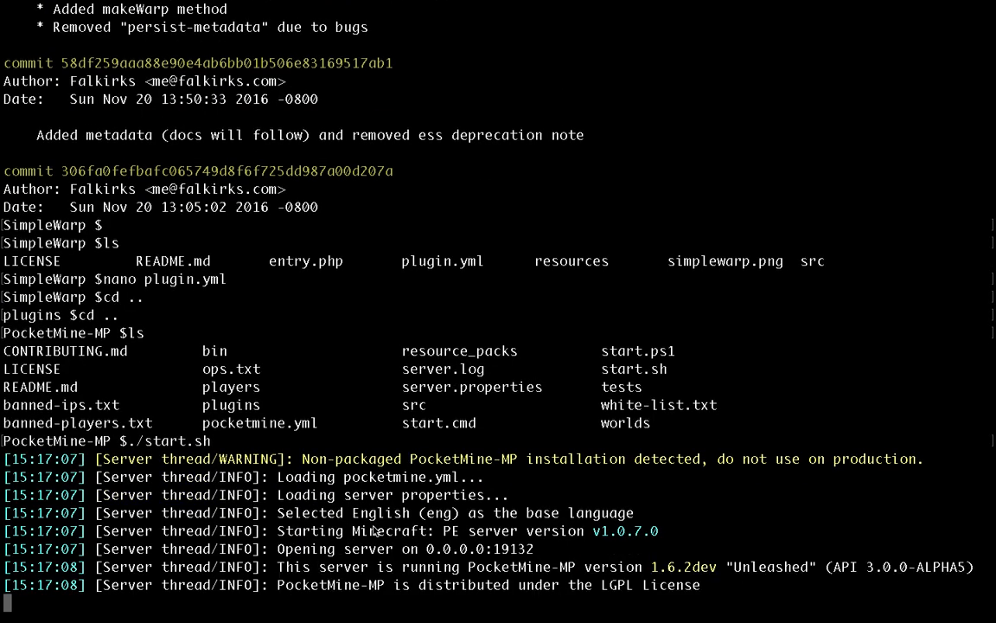
scroll(down, 3)
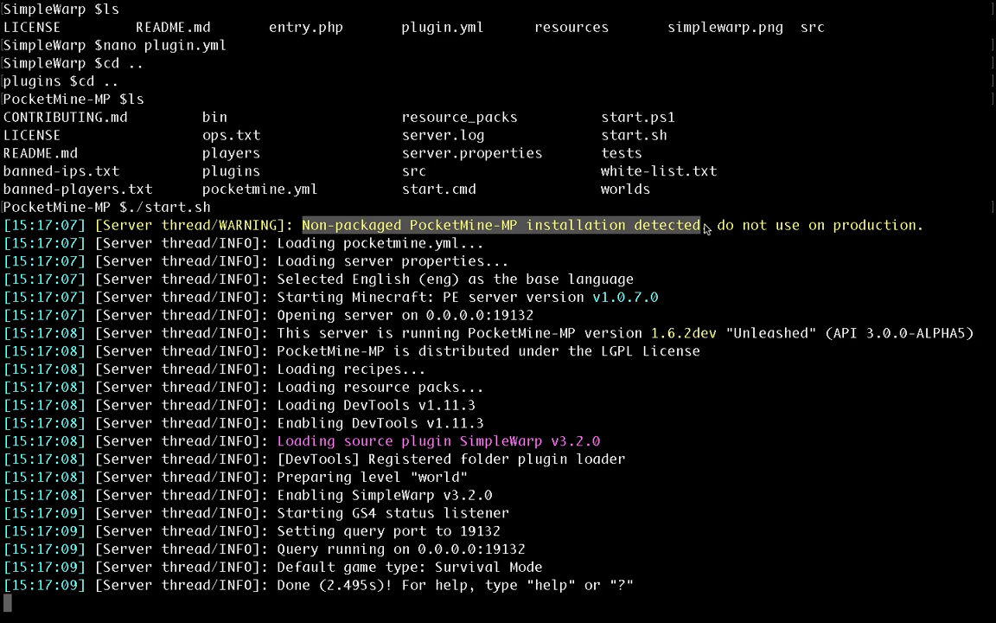
mouse_move(680, 247)
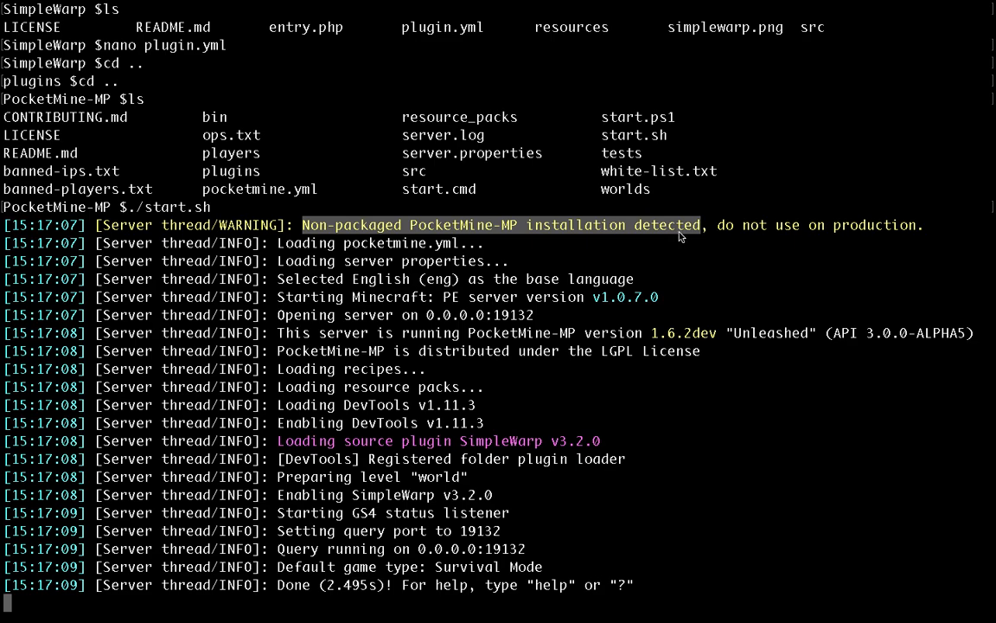
mouse_move(275, 441)
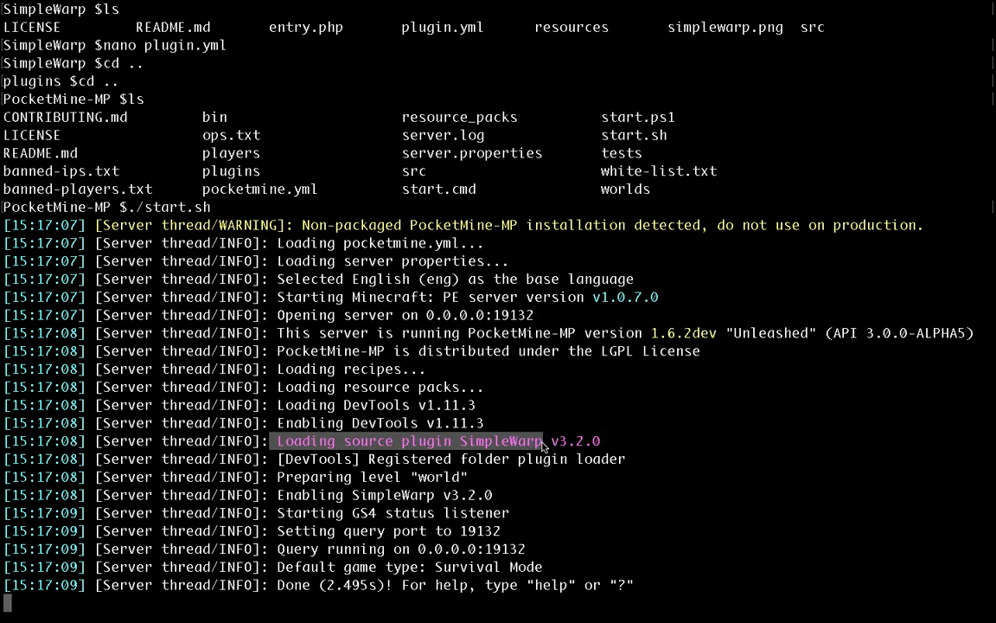
Package SimpleWarp v3.2.0 with makeplugin and PocketMine-MP 1.6.2dev with makeserver into phars
text(makeplug)
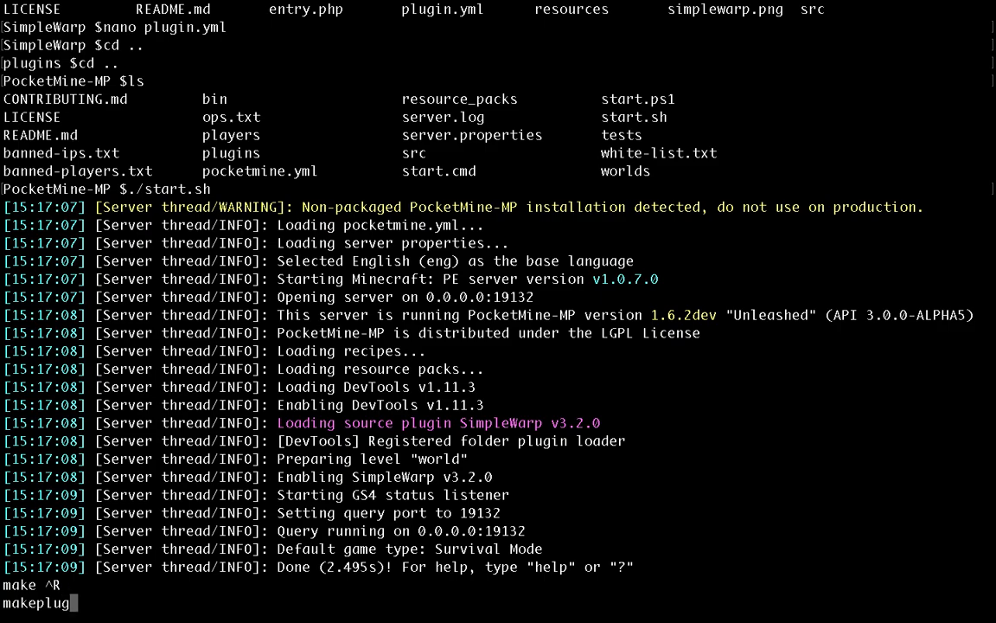
text(SimpleWarp)
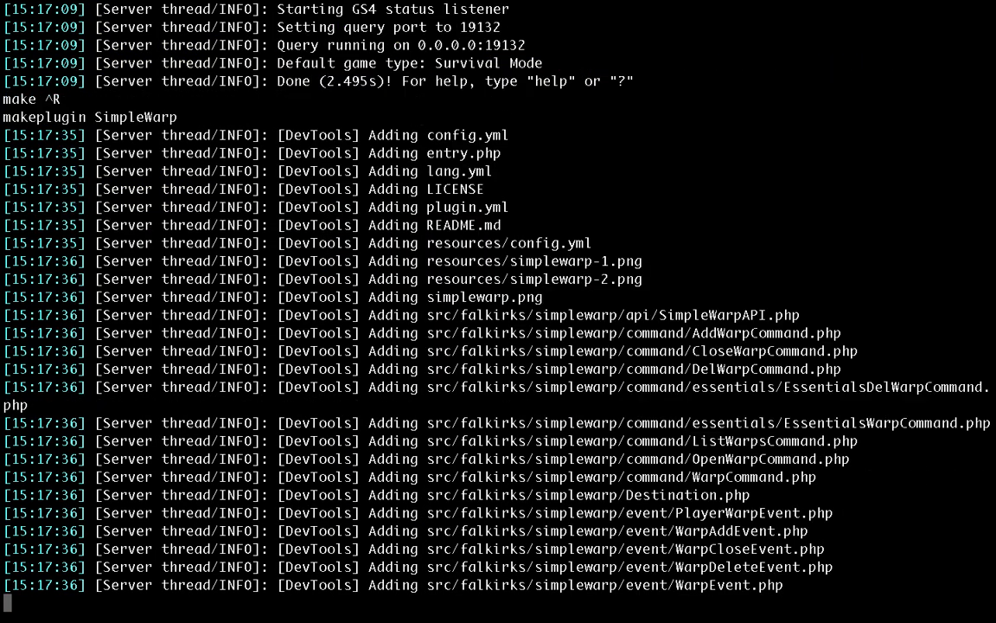
scroll(down, 3)
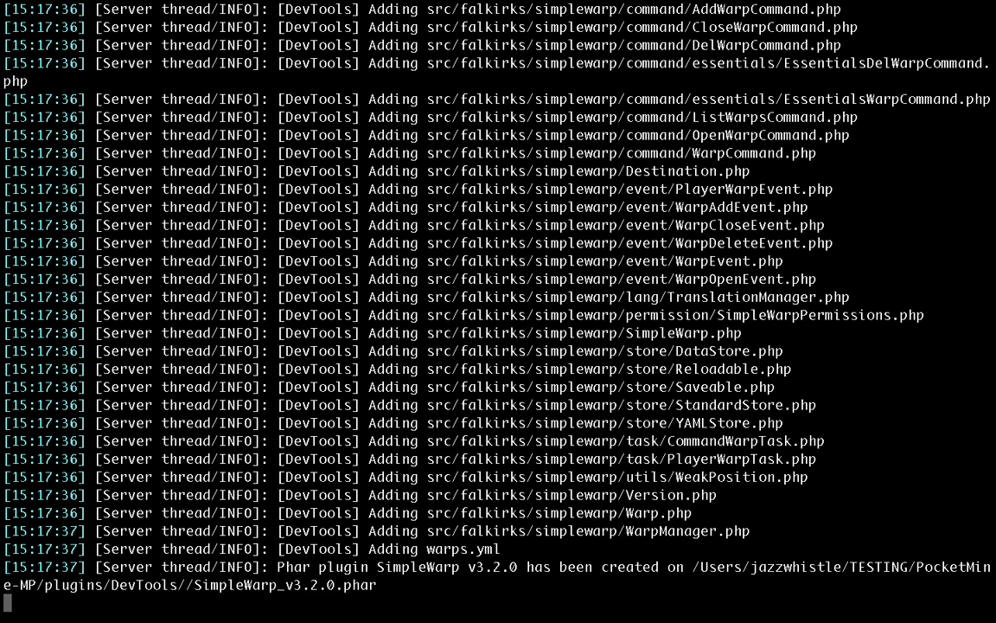
text(makeserver)
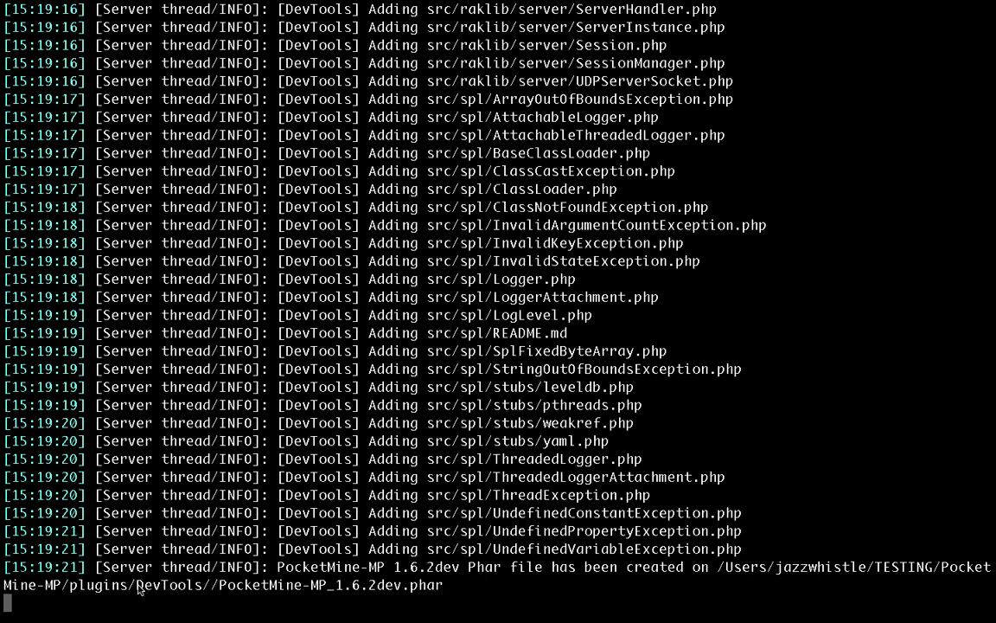
mouse_move(450, 584)
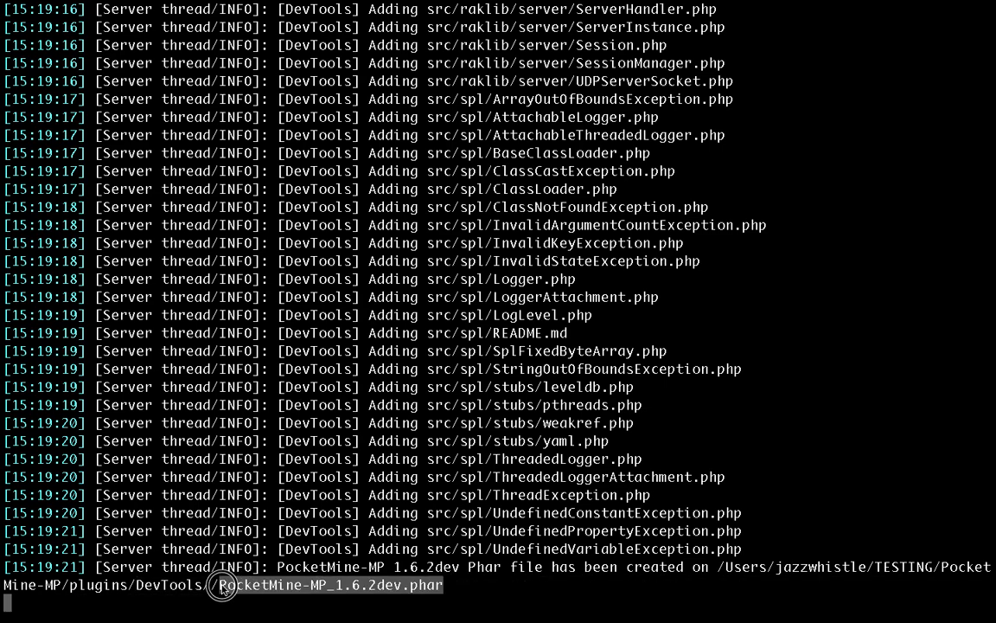
mouse_move(287, 595)
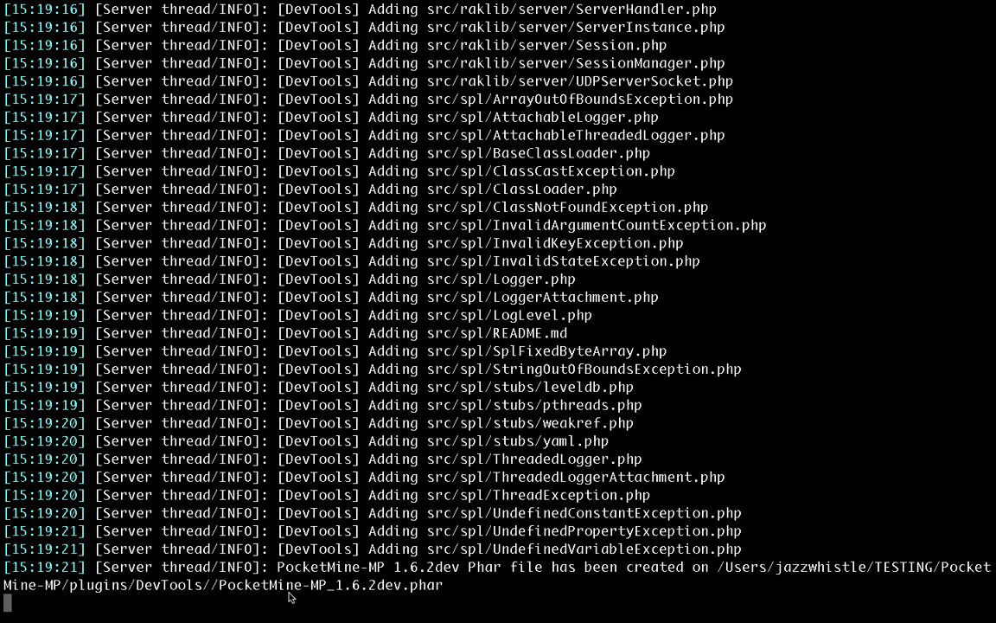
Stop the server, list all git branches, and select the mcpe-1.1 branch name
text(stop)
text(git)
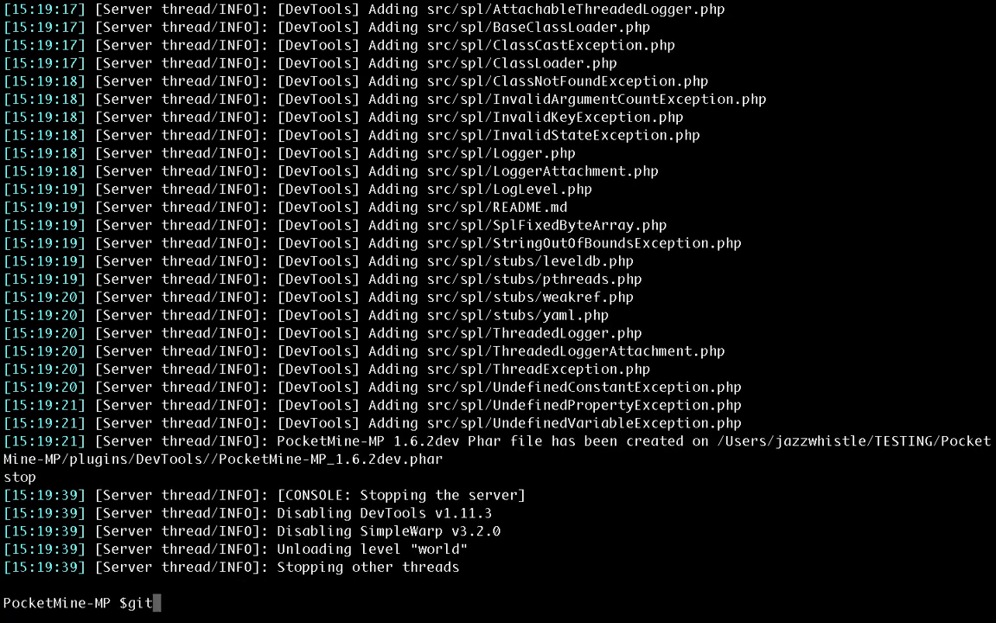
text(branch -a)
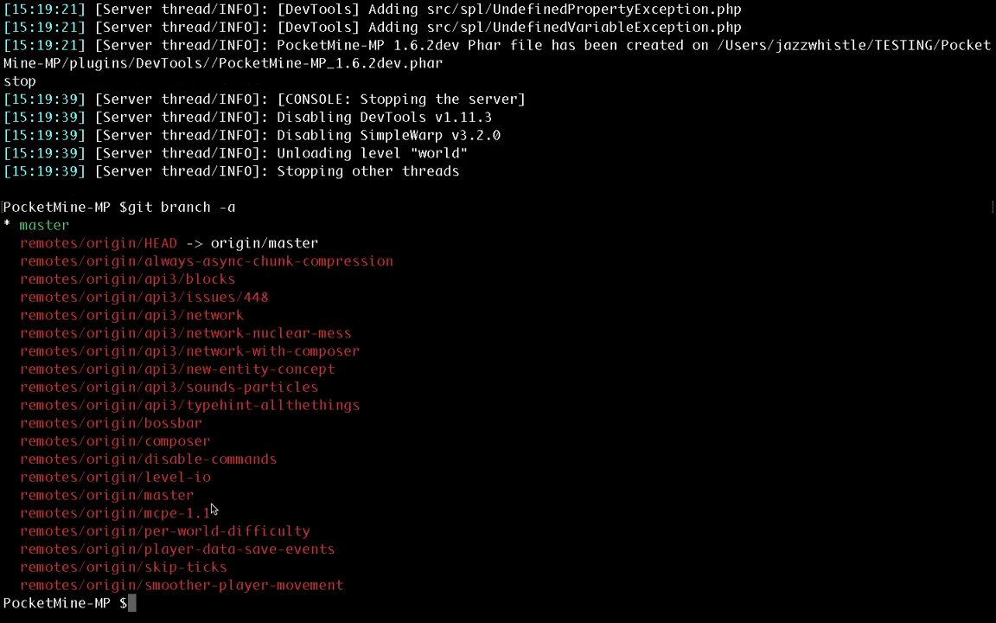
double_click(112, 512)
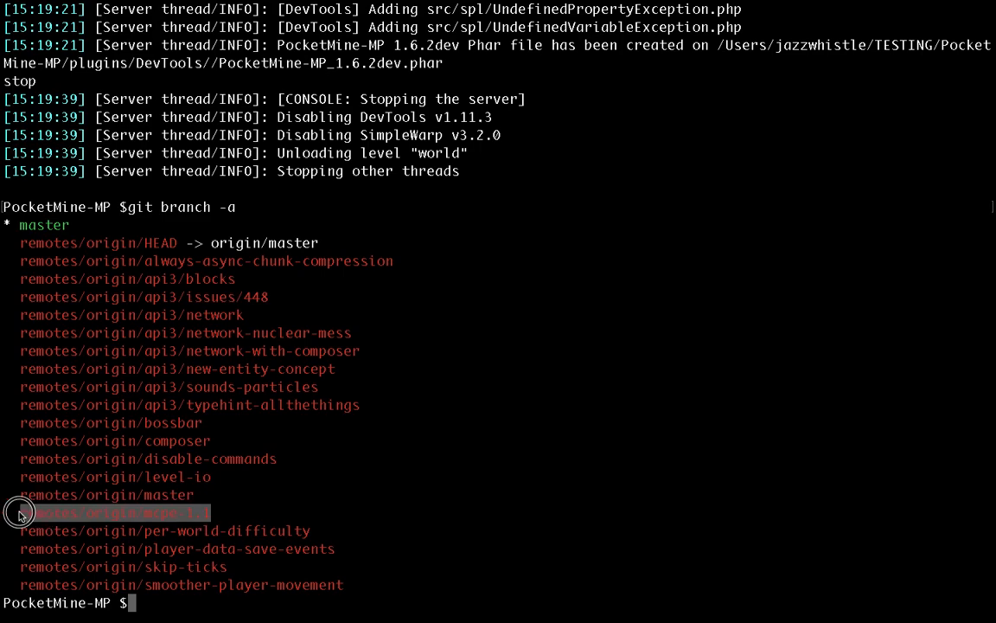
Check out a new branch remotes/origin/mcpe-1.1 and begin typing another git checkout
text(git ch)
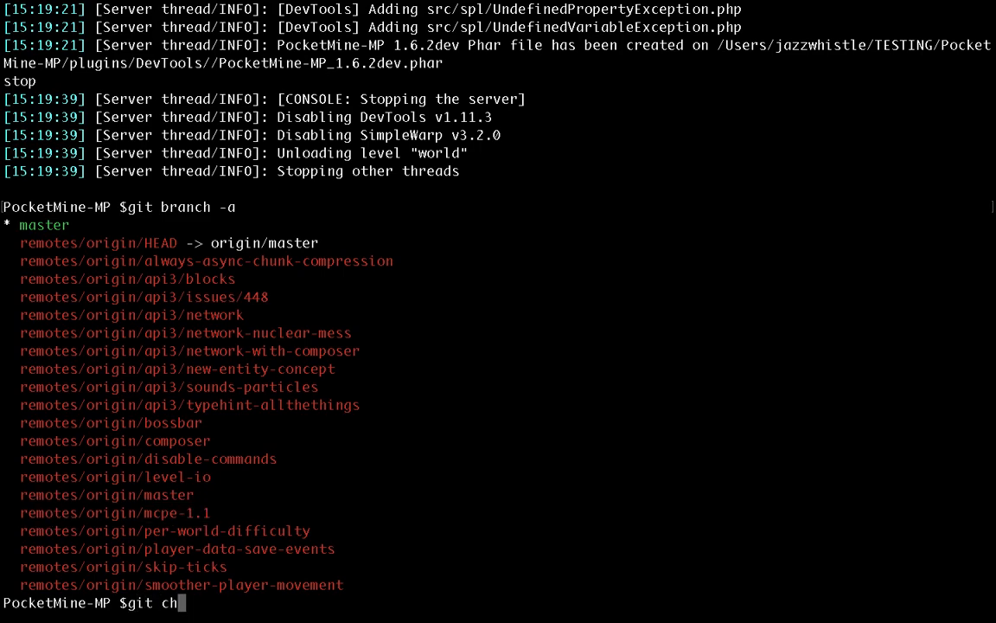
text(eckout -b remotes/origin/mcpe-1.1)
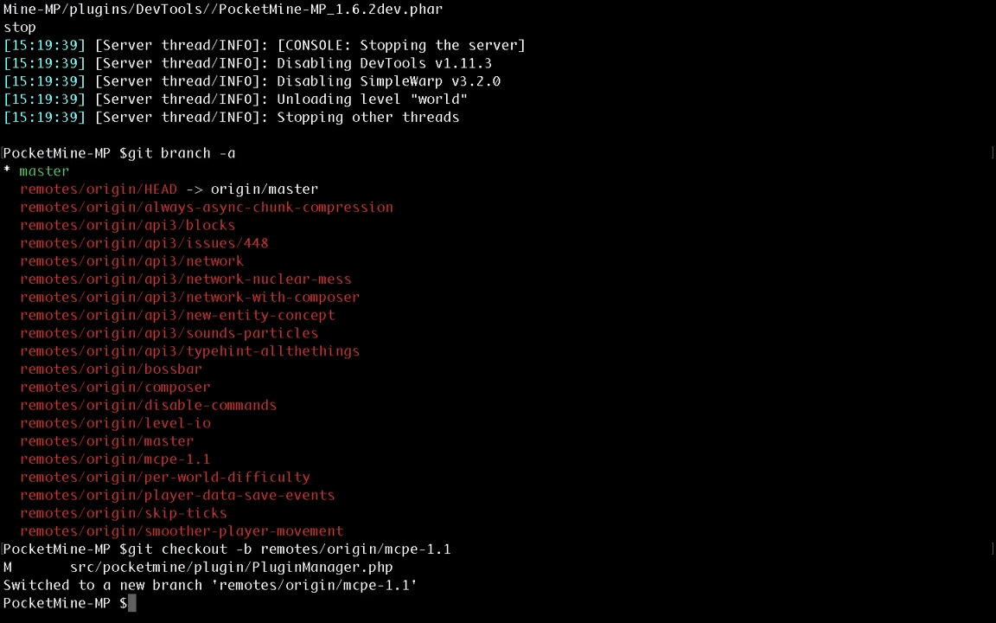
mouse_move(240, 597)
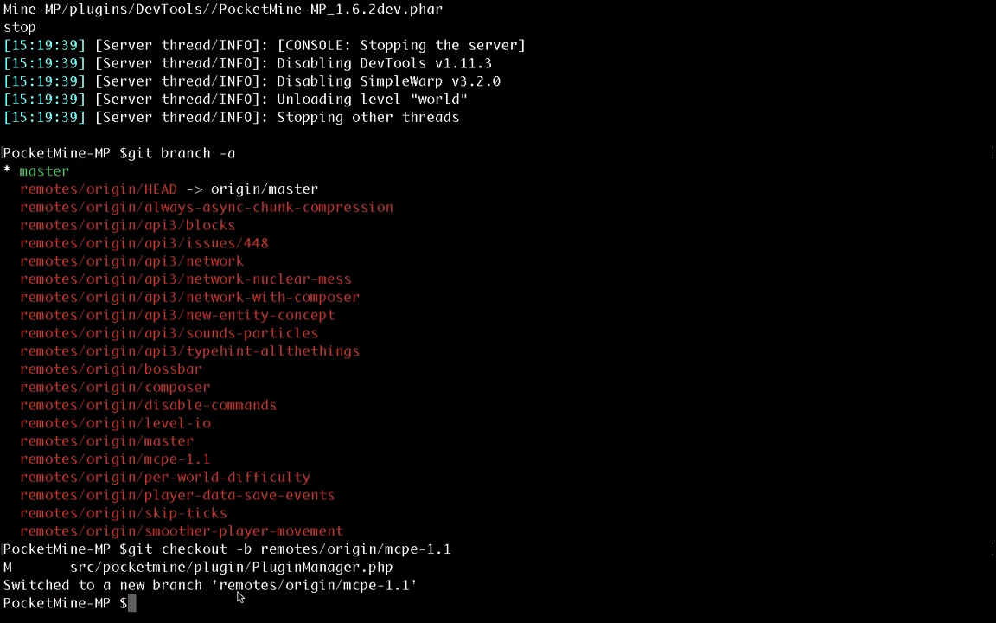
mouse_move(231, 600)
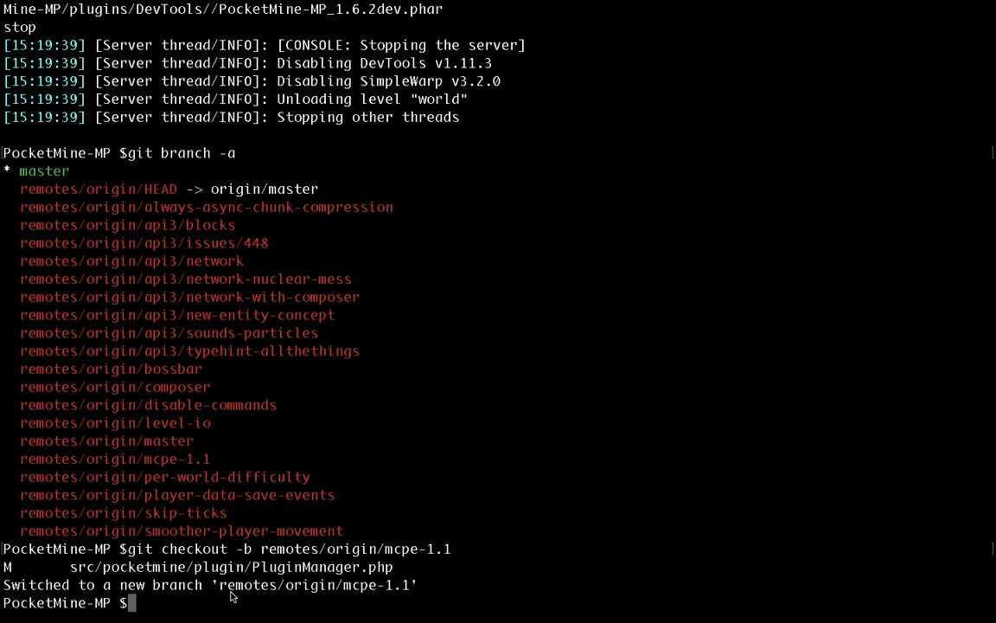
mouse_move(203, 608)
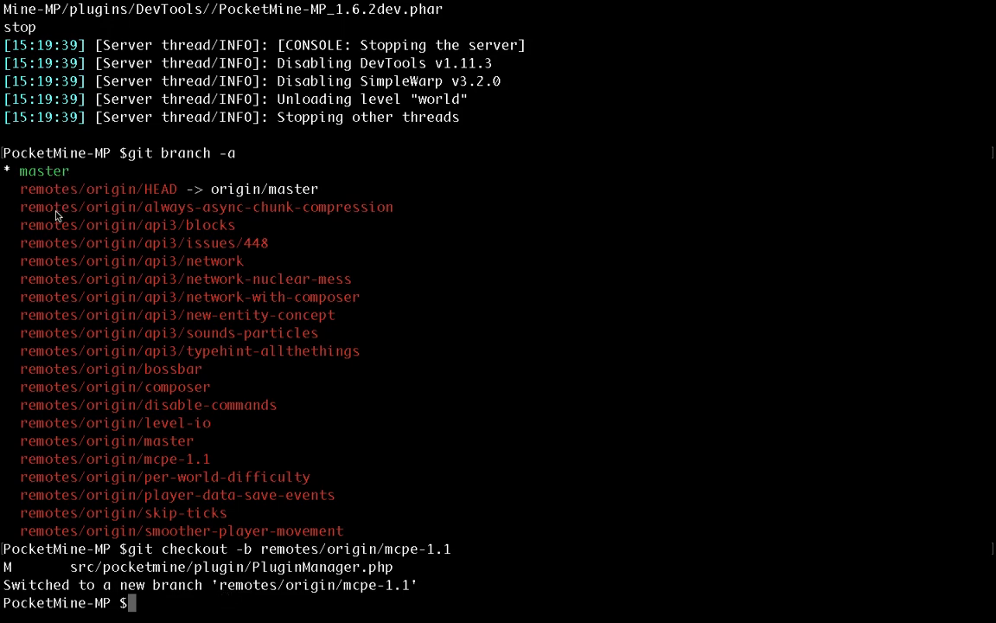
text(gi)
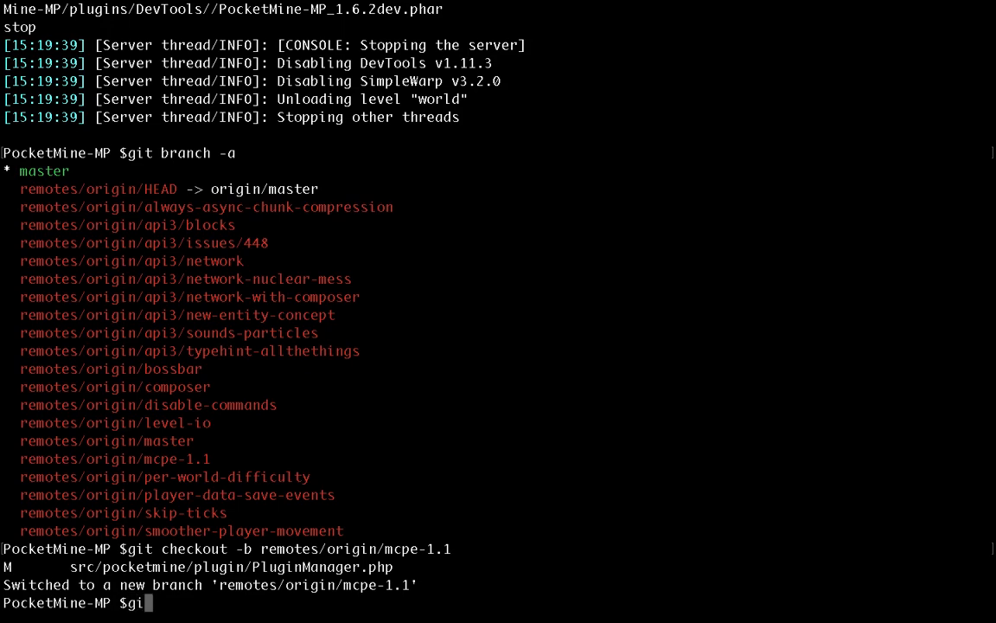
text(checkou)
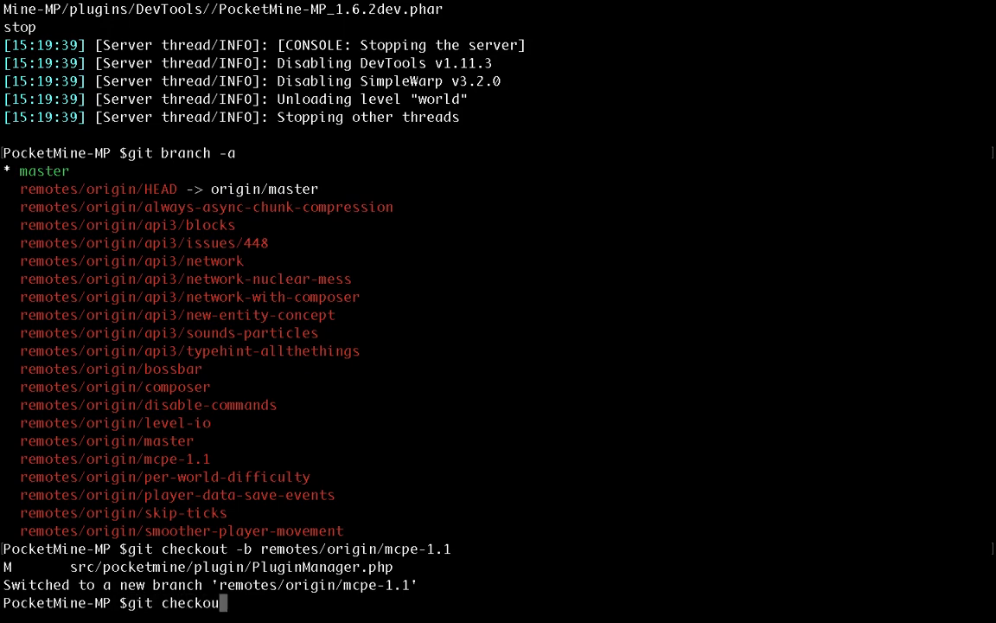